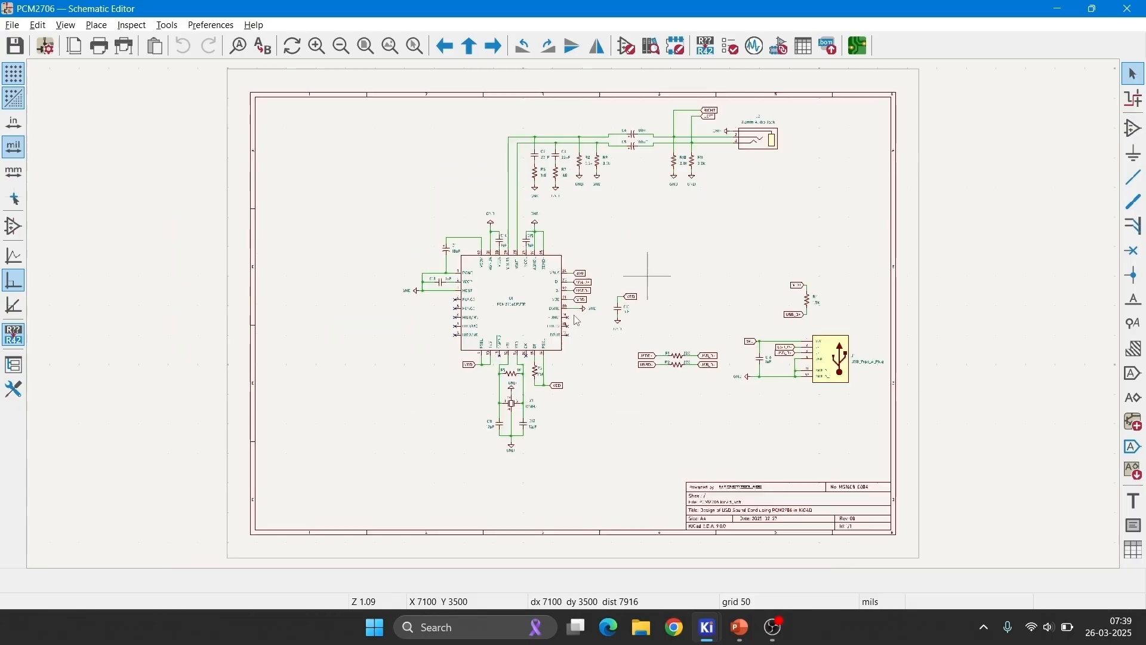
mouse_move(483, 325)
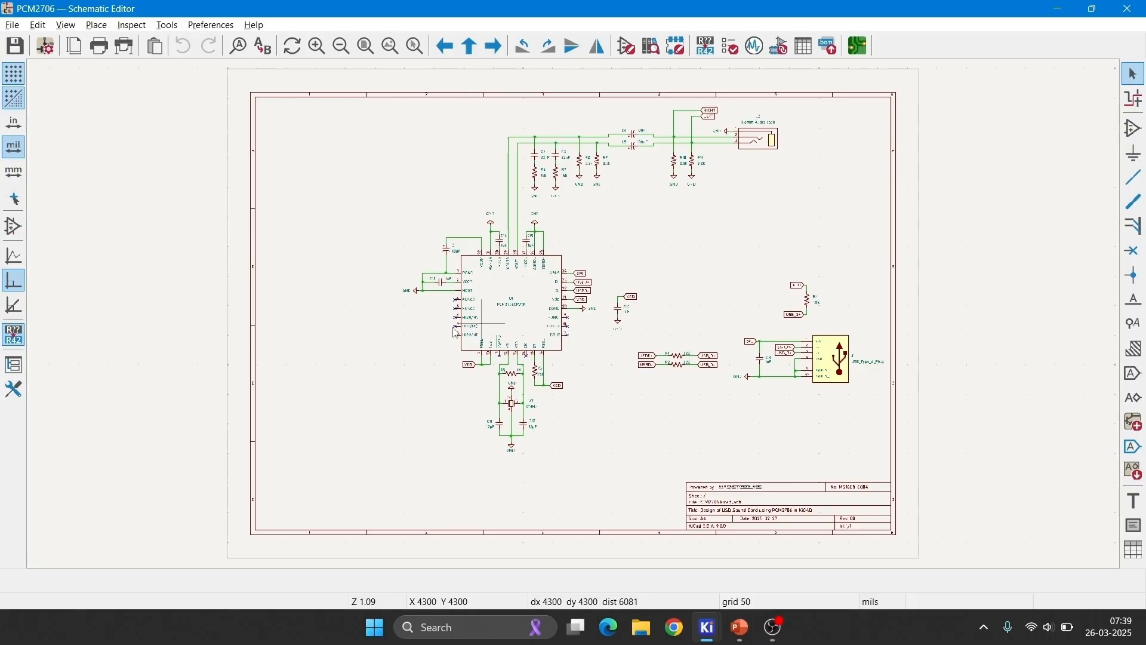
- Zoom in on the PCM2706 chip U1 with its VDD label and 1uF decoupling cap C10
scroll(up, 3)
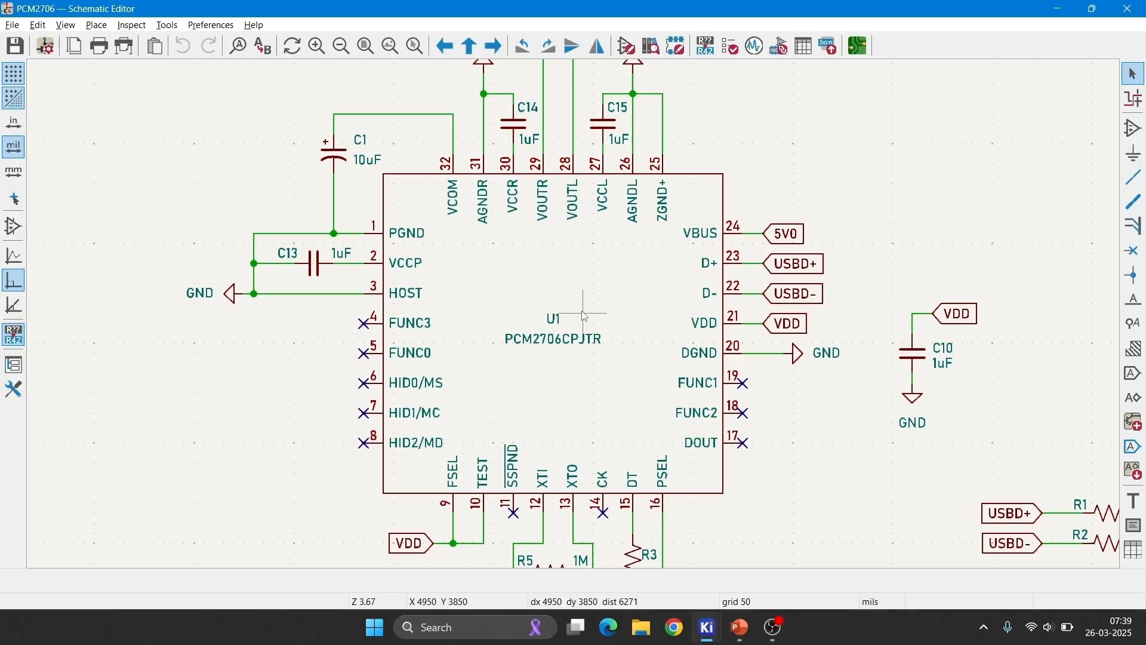
mouse_move(307, 234)
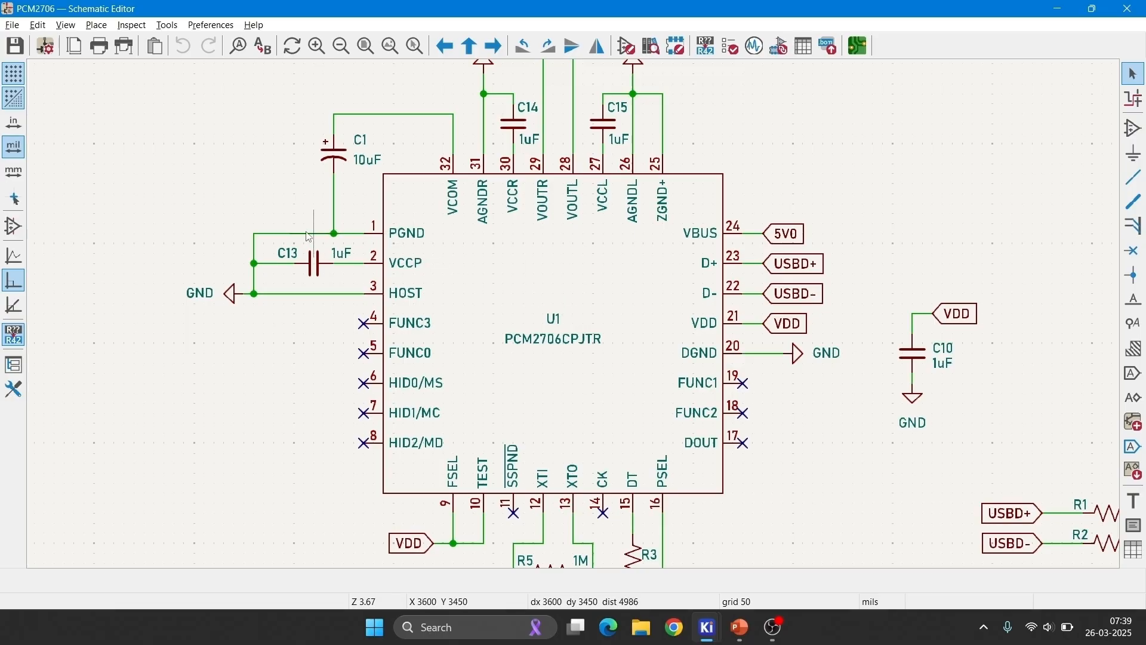
mouse_move(392, 267)
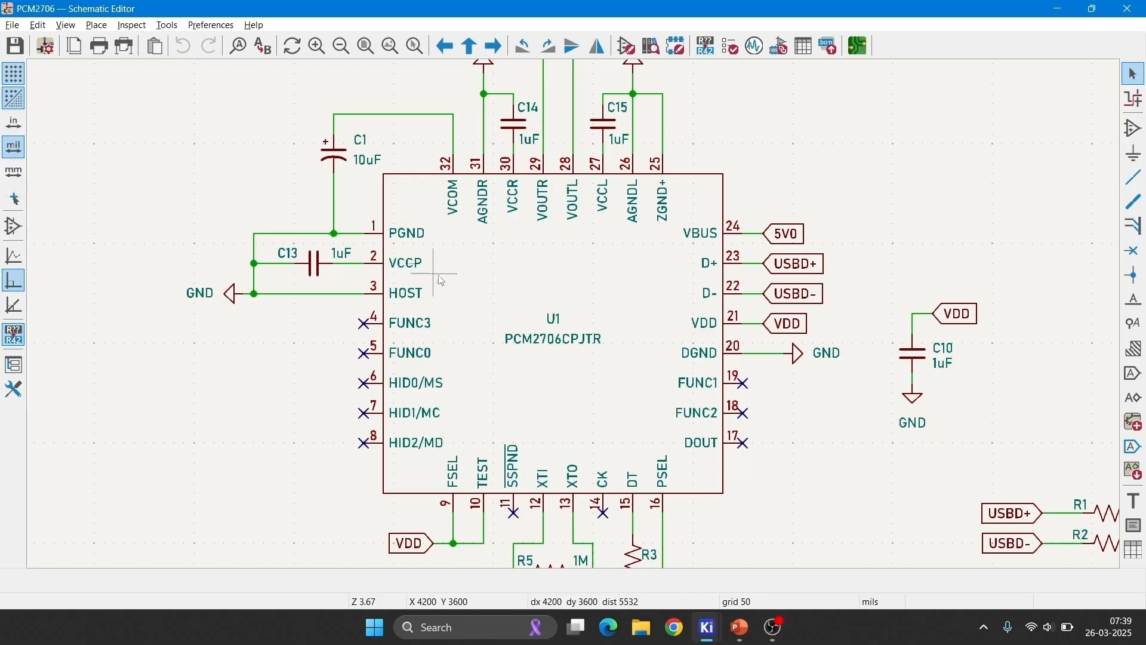
mouse_move(594, 469)
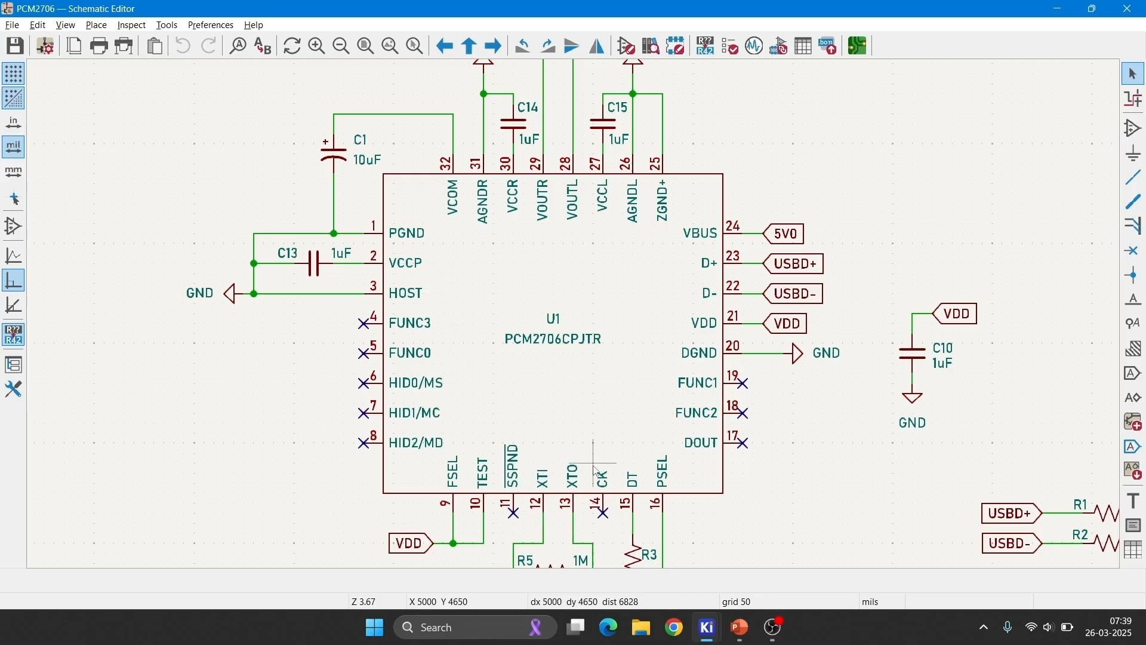
mouse_move(662, 523)
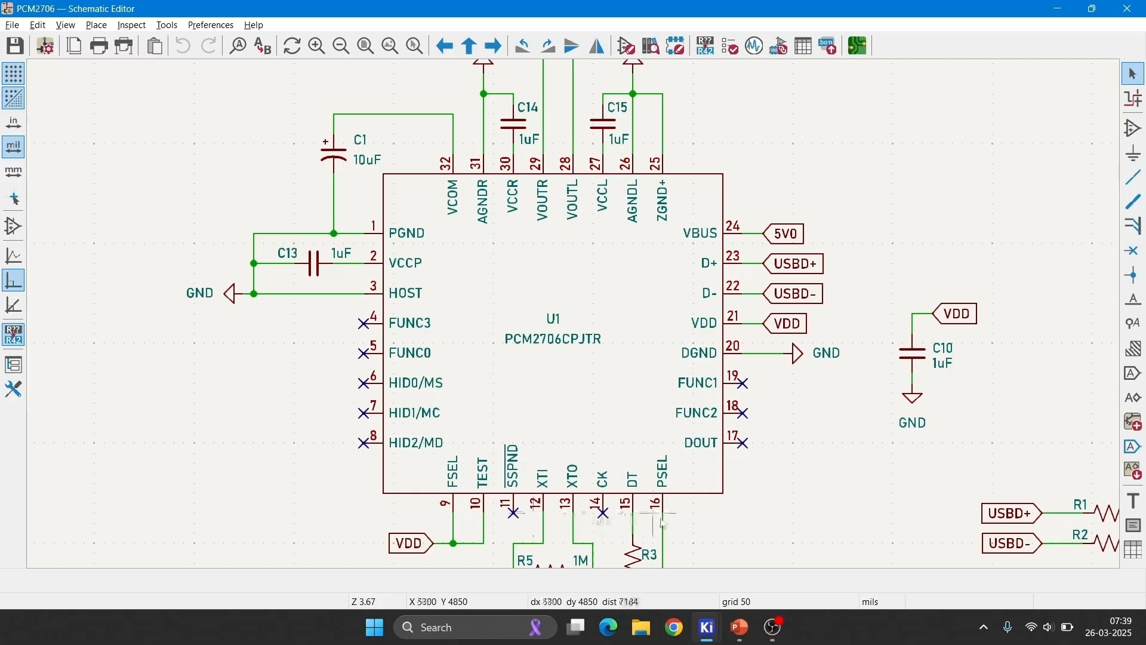
mouse_move(521, 383)
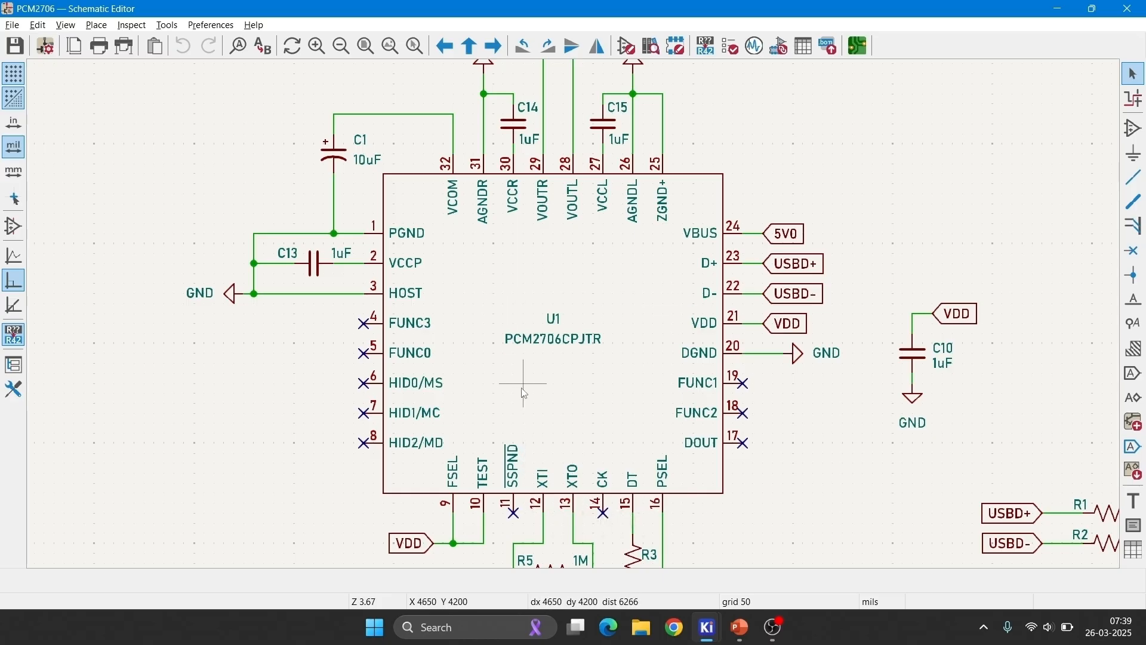
mouse_move(325, 316)
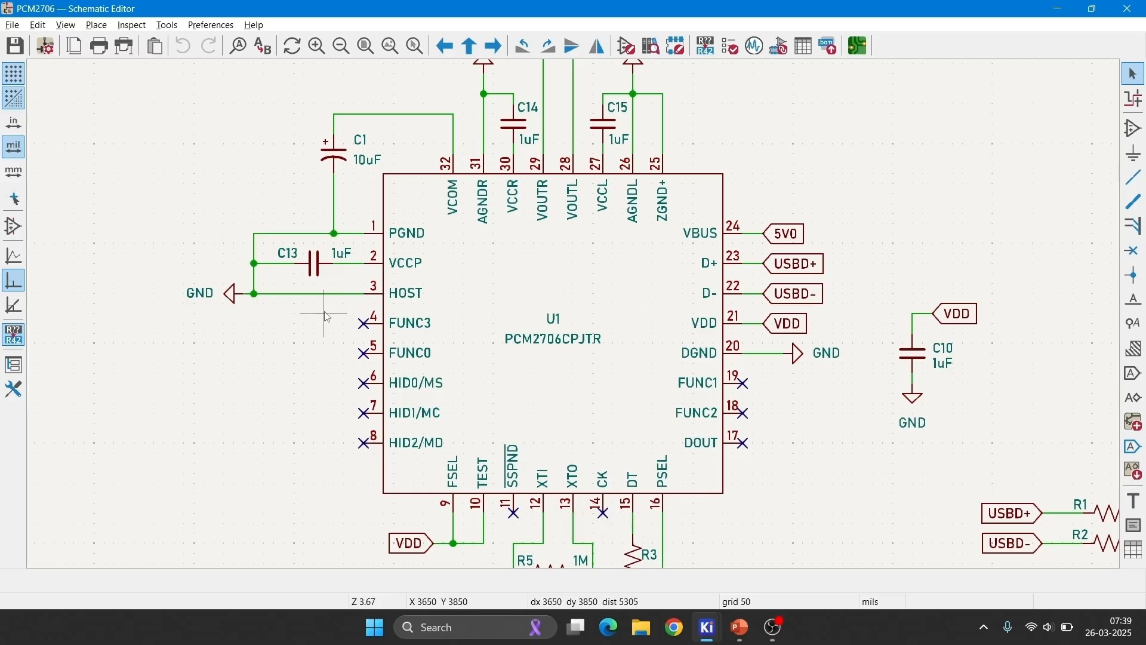
mouse_move(314, 334)
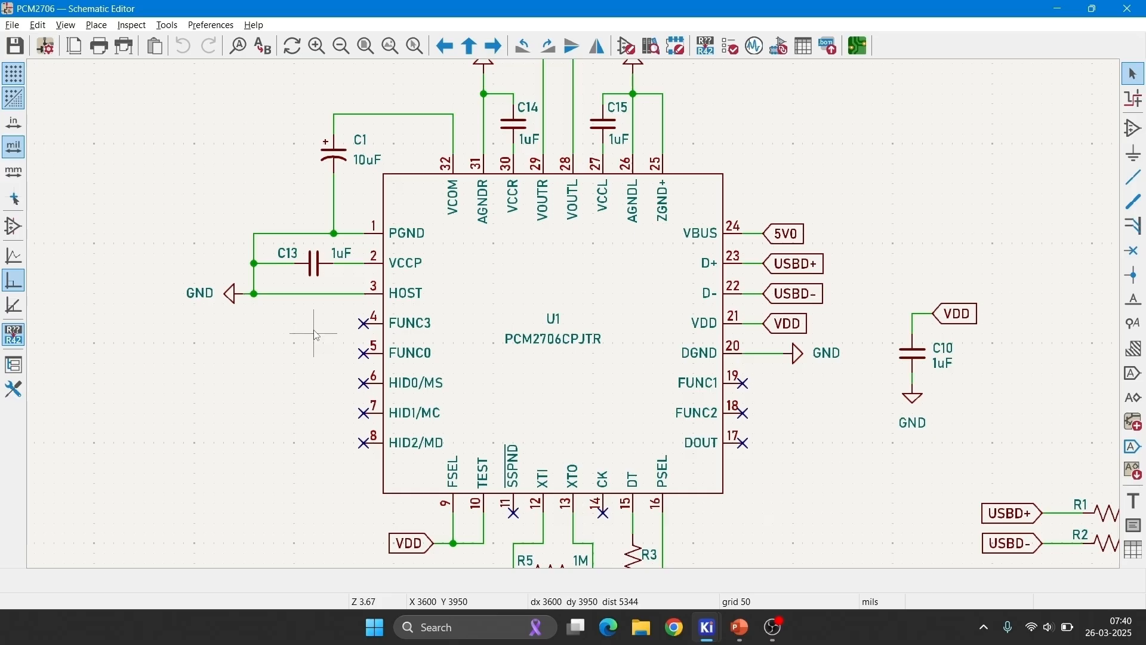
mouse_move(376, 344)
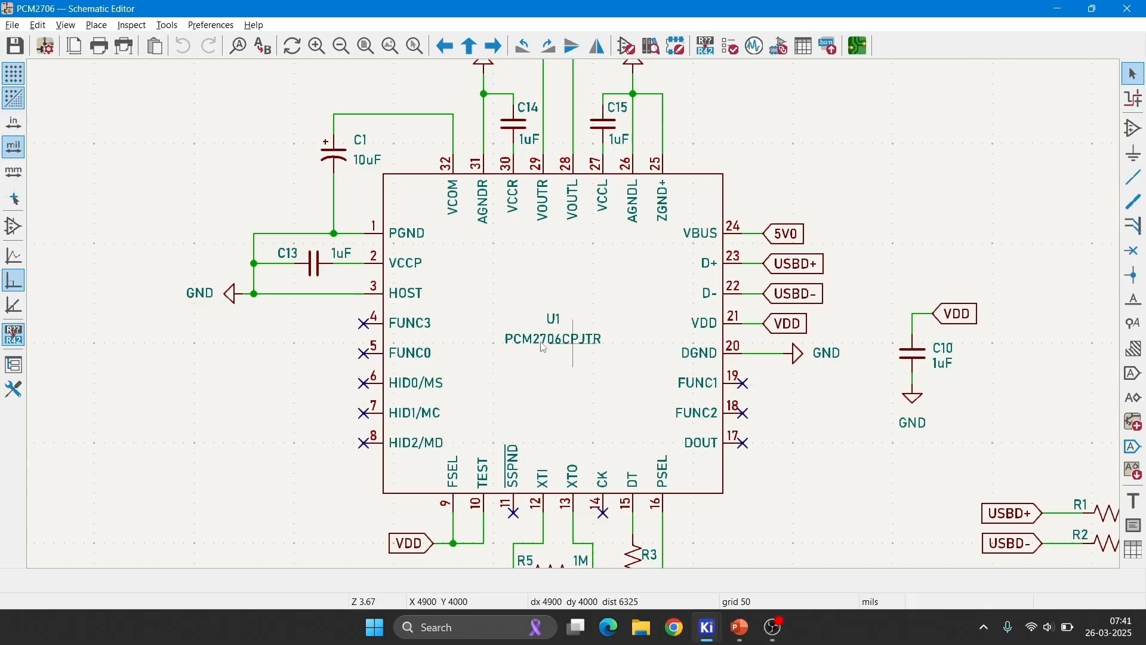
mouse_move(310, 325)
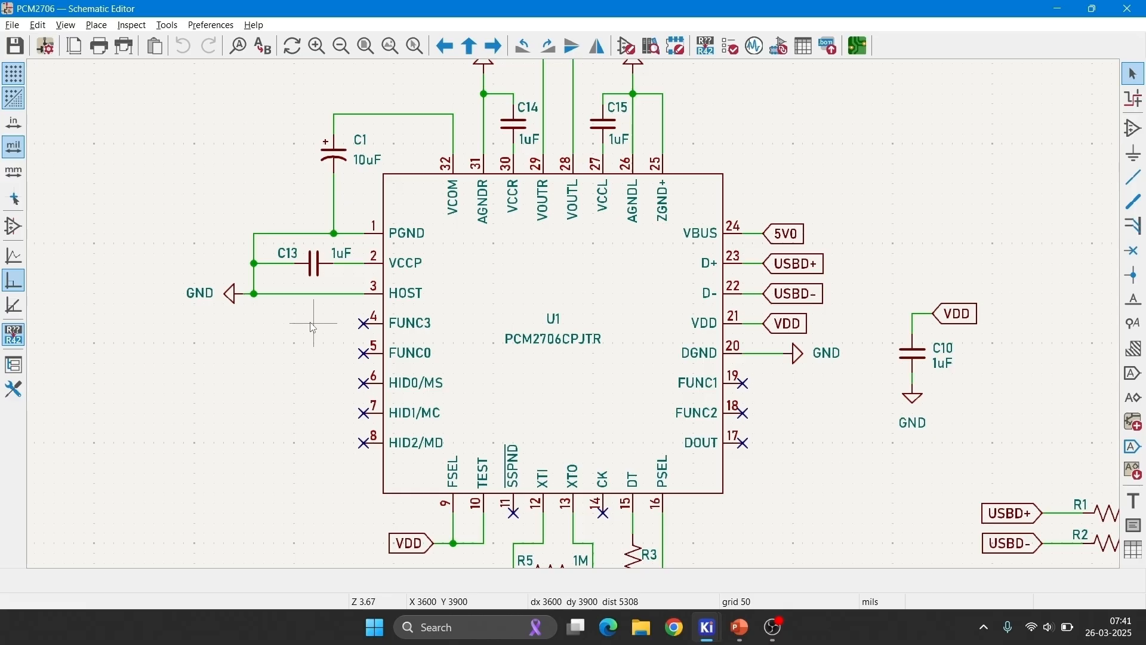
- Zoom onto U1's lower pins with resistors R5 (1M), R3 (1.5k) and the 12MHz crystal X1
scroll(down, 3)
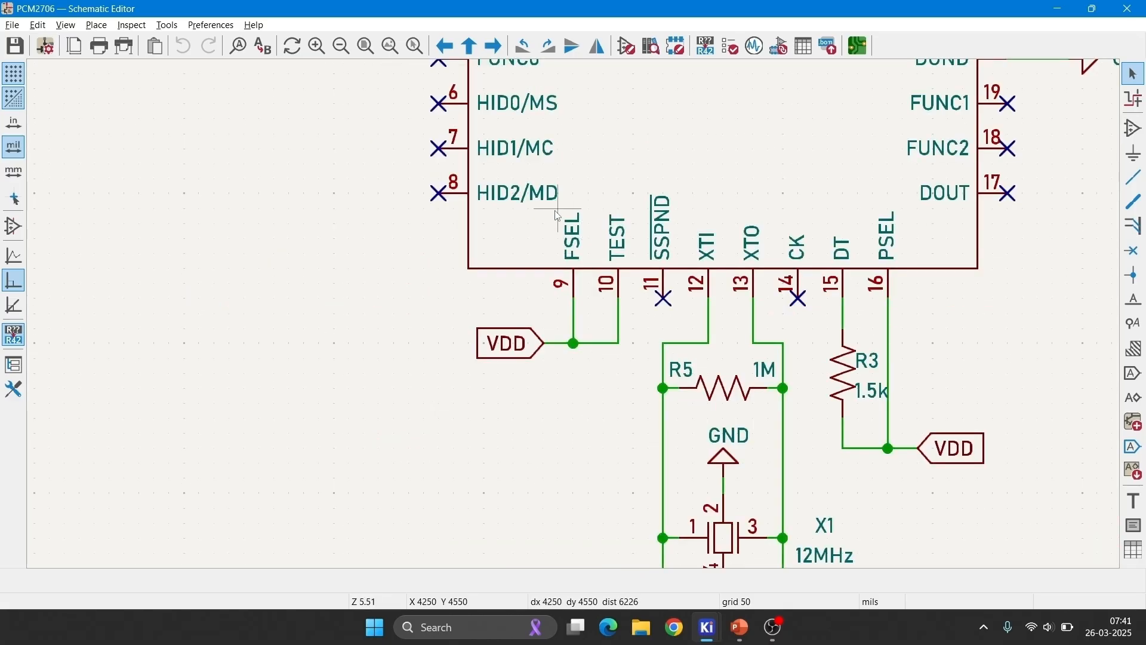
mouse_move(466, 286)
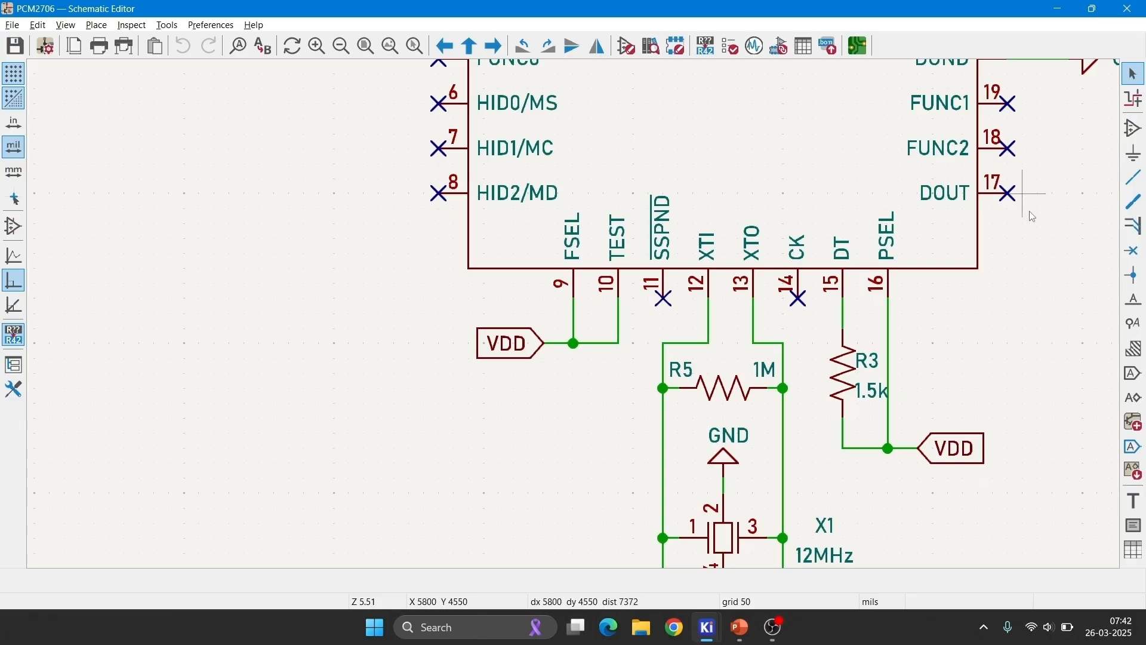
mouse_move(1035, 181)
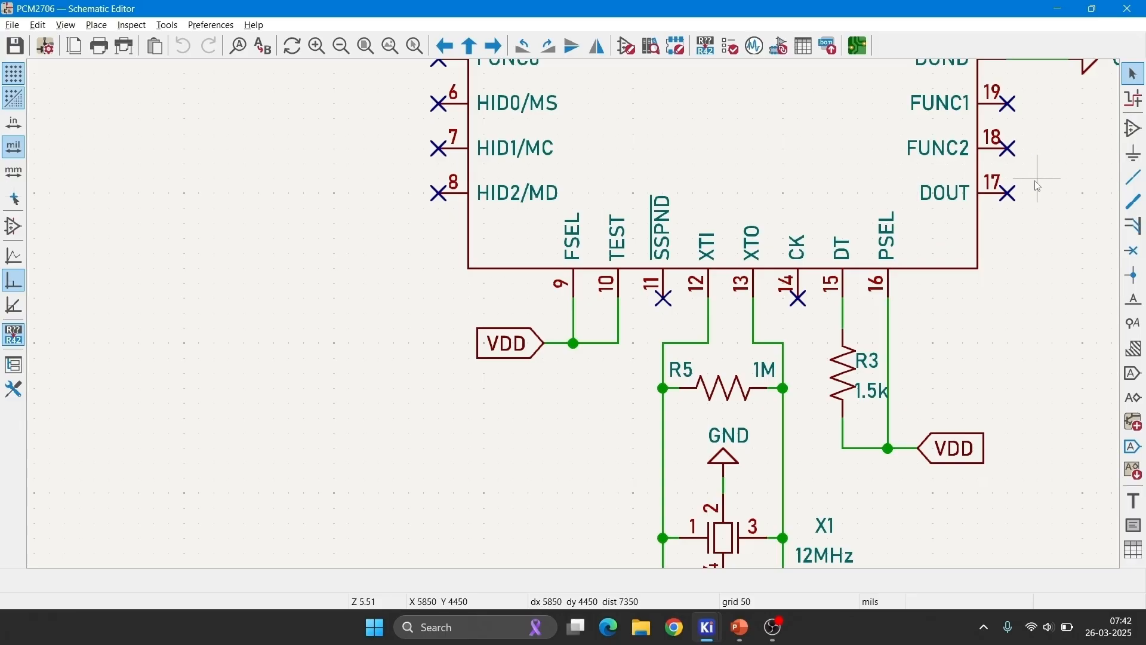
mouse_move(920, 216)
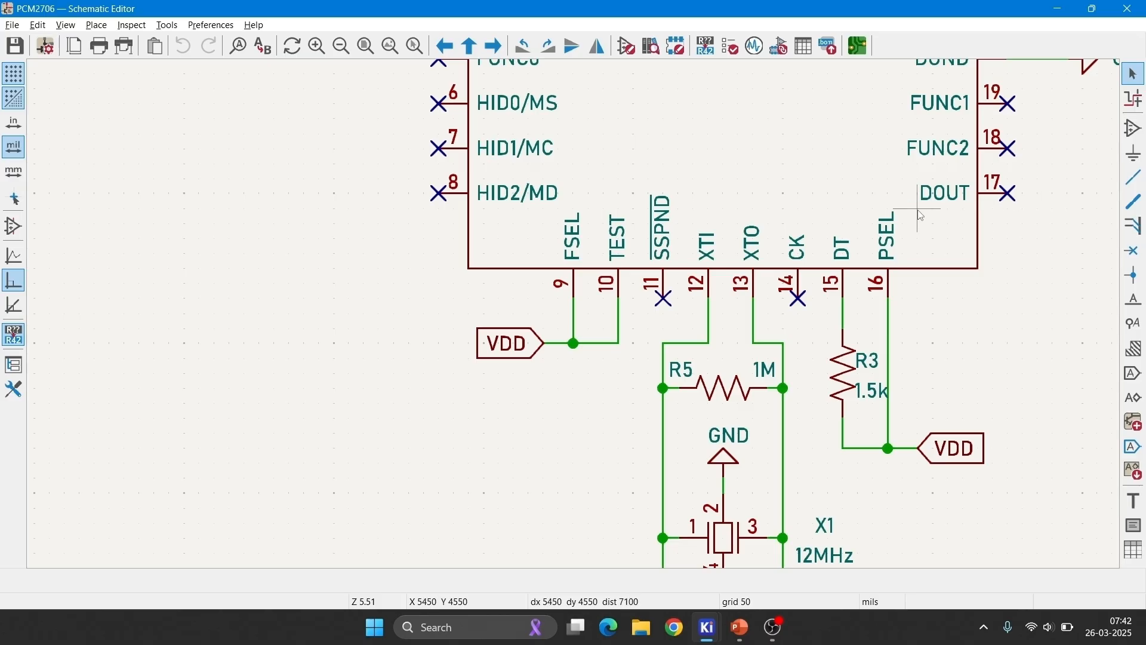
mouse_move(548, 347)
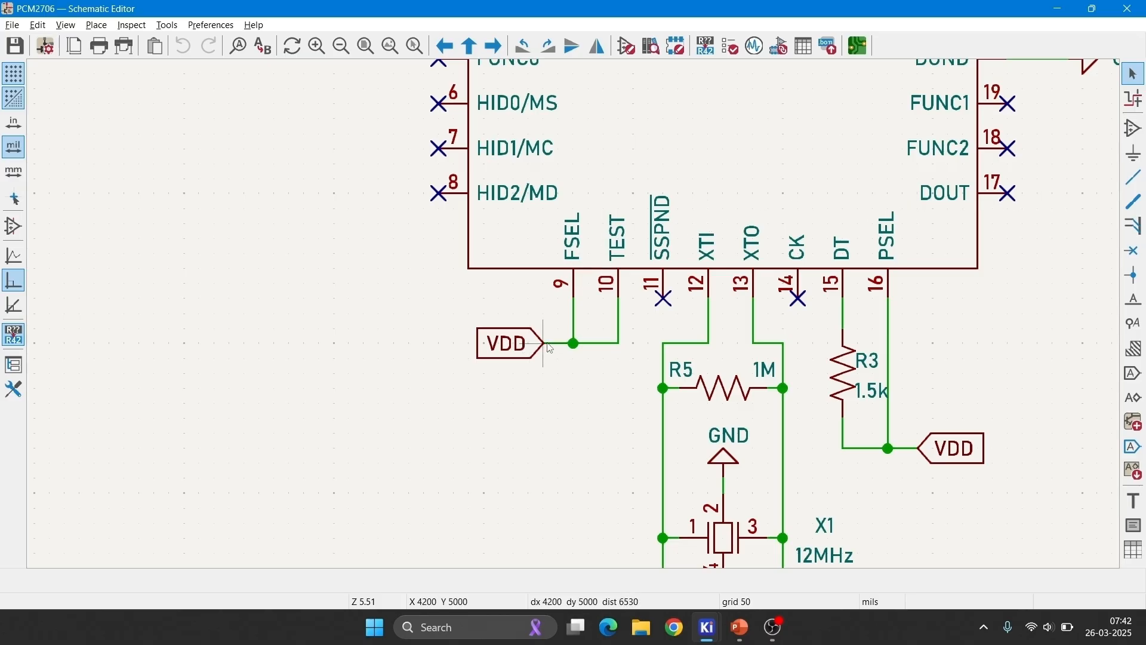
mouse_move(574, 353)
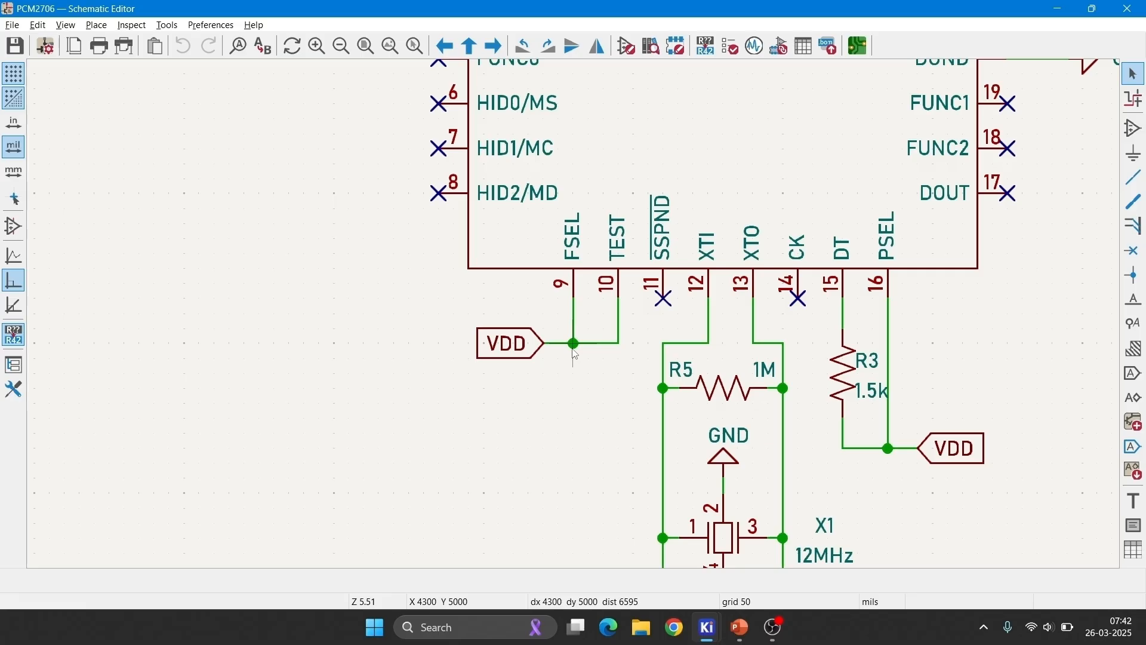
mouse_move(620, 377)
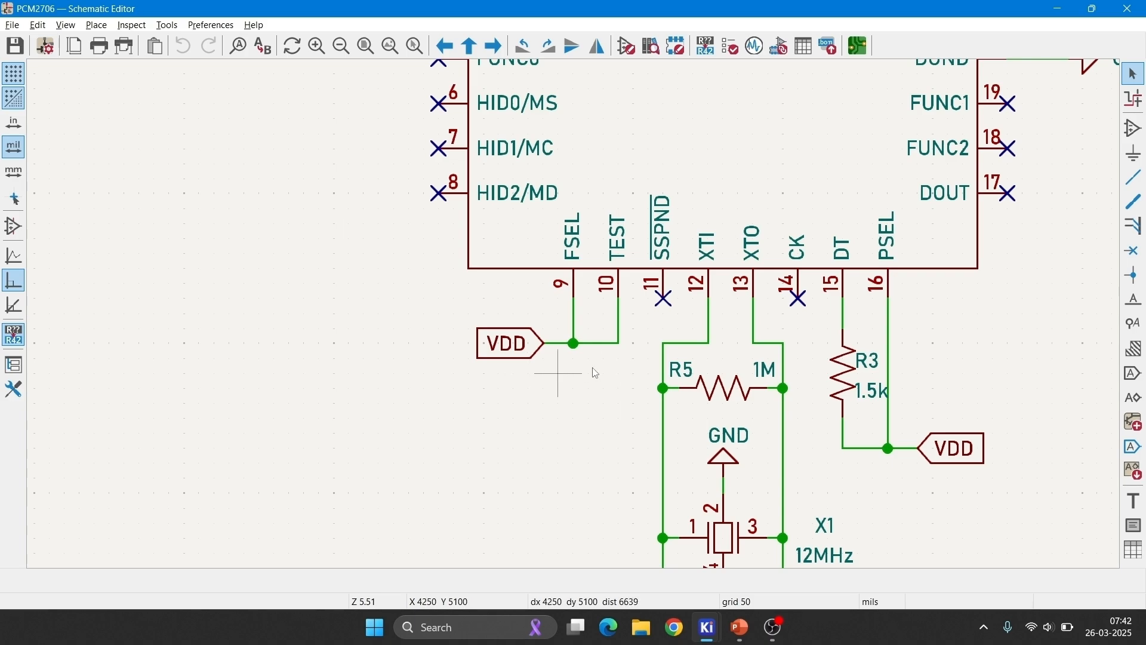
mouse_move(662, 331)
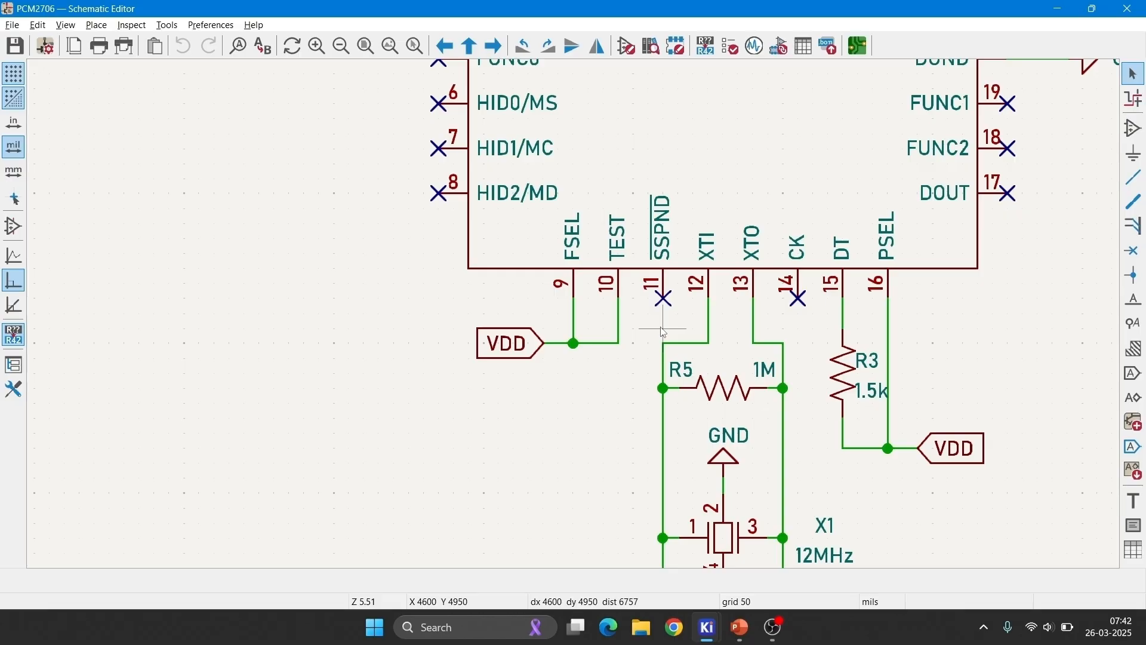
- Zoom out to show crystal X1 with both 12pF load capacitors C11 and C12 to ground
scroll(down, 3)
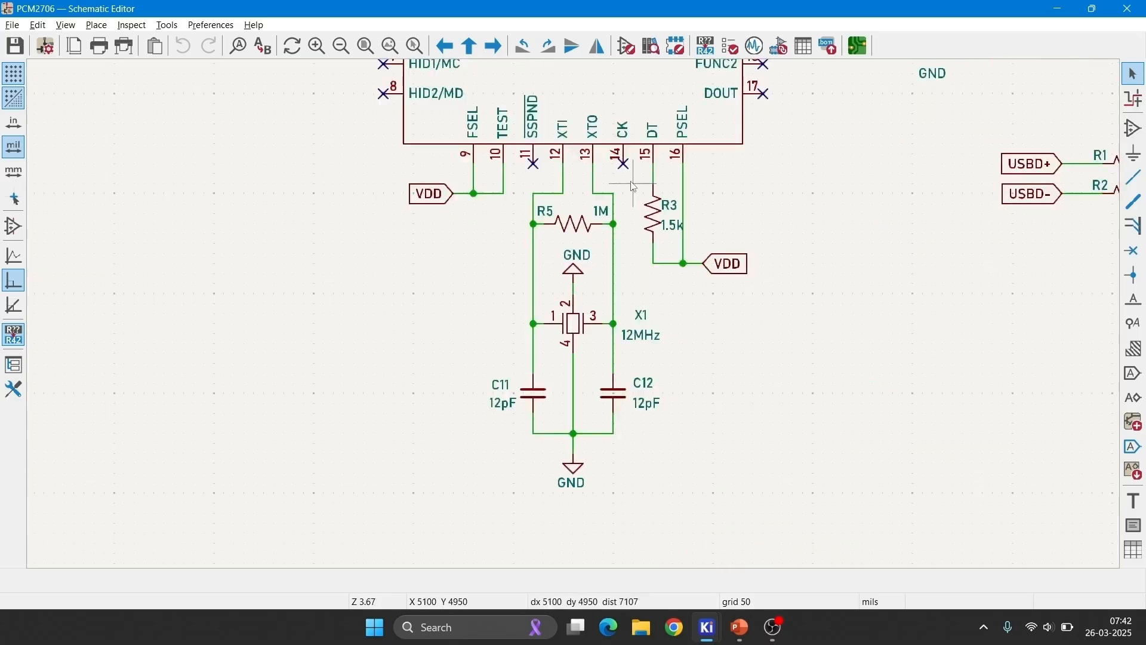
mouse_move(648, 320)
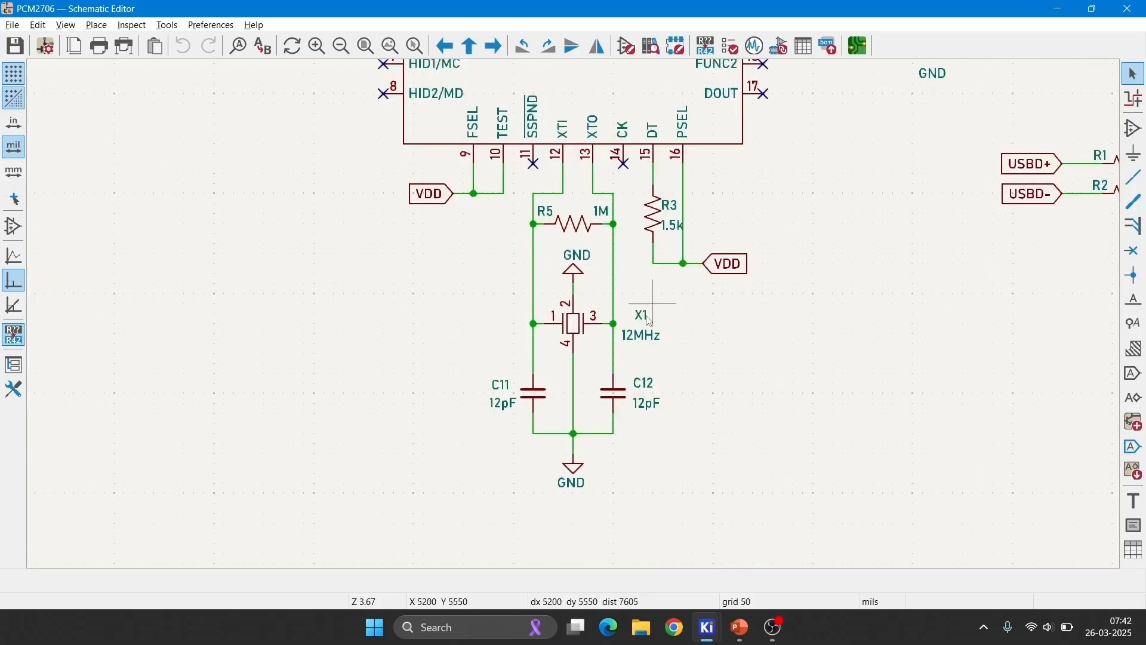
mouse_move(537, 395)
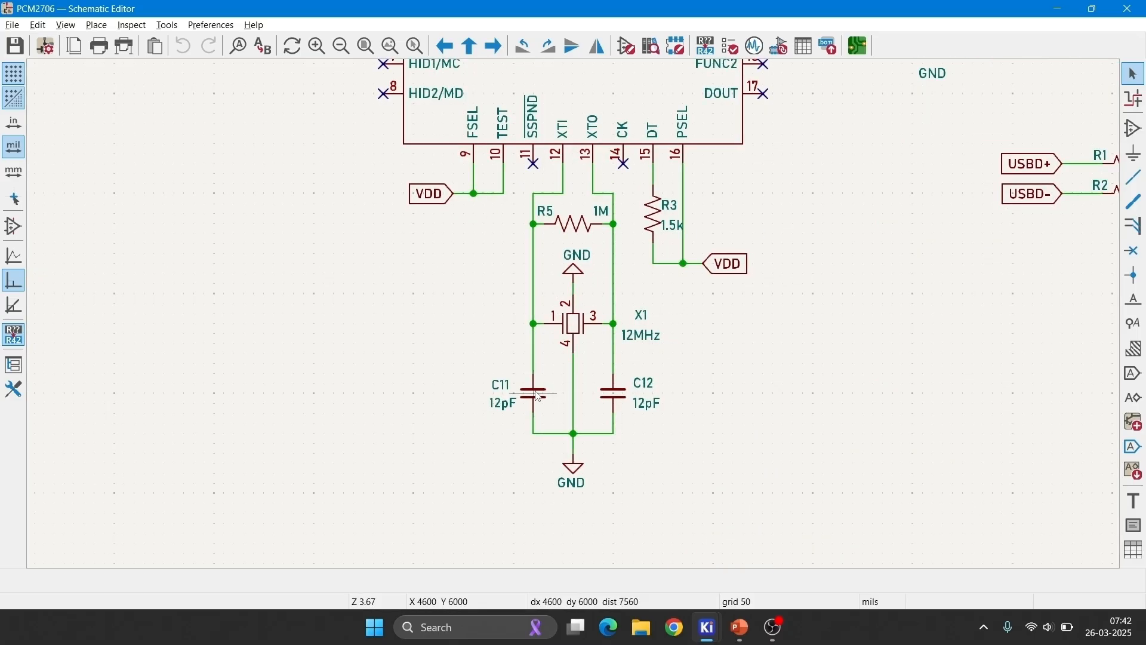
mouse_move(559, 236)
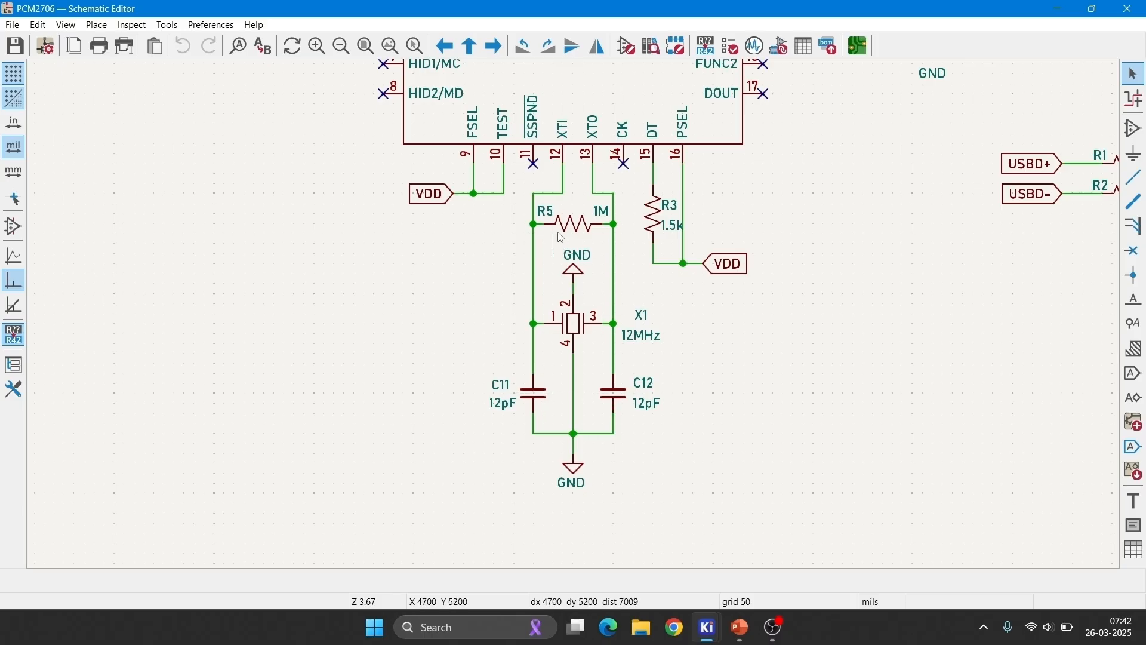
mouse_move(665, 175)
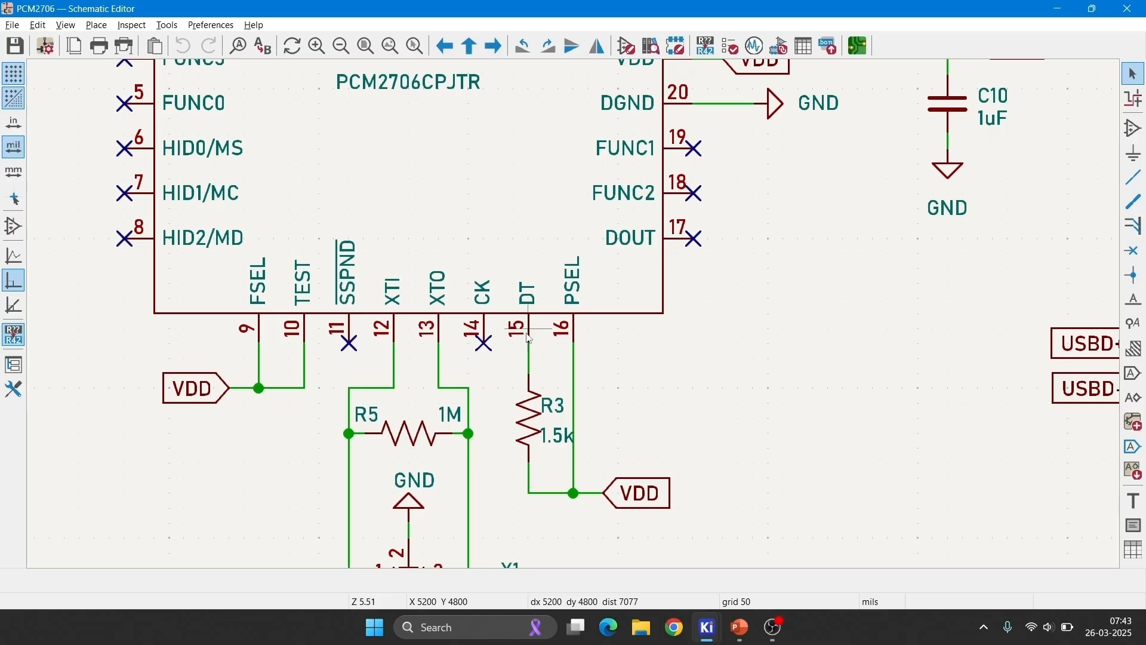
mouse_move(572, 288)
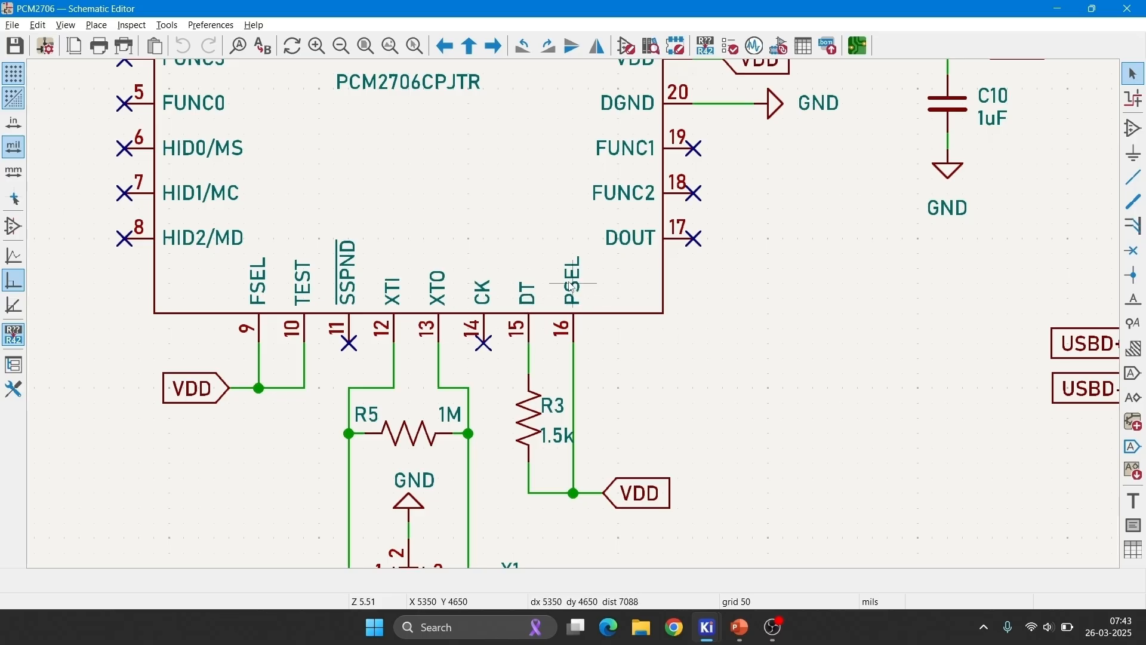
mouse_move(606, 289)
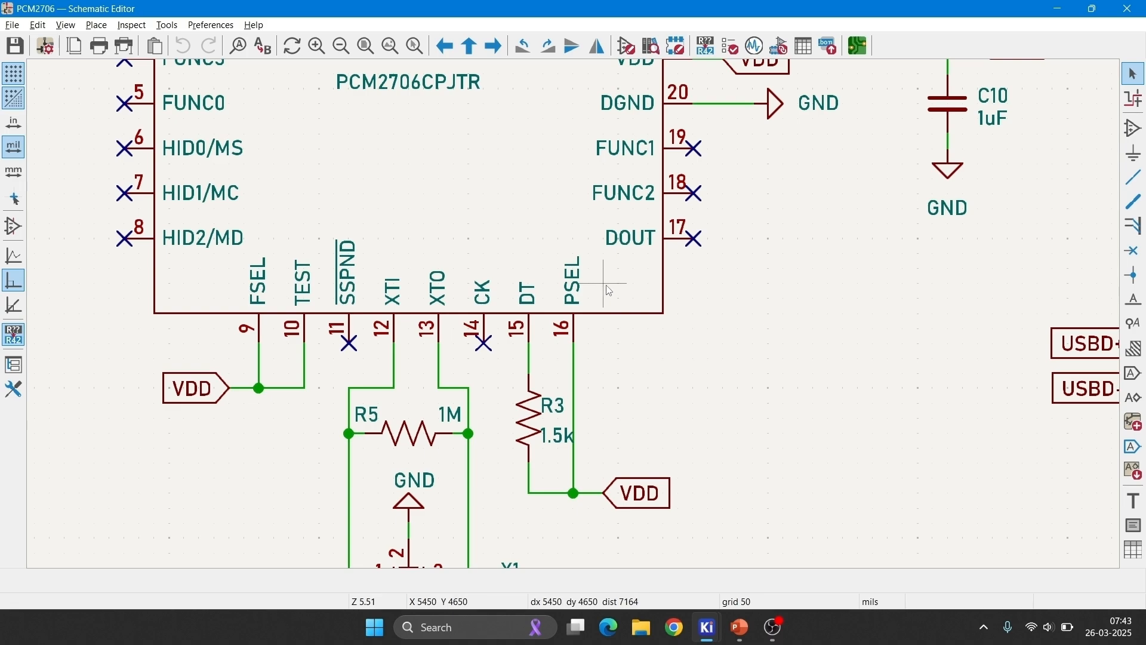
mouse_move(695, 494)
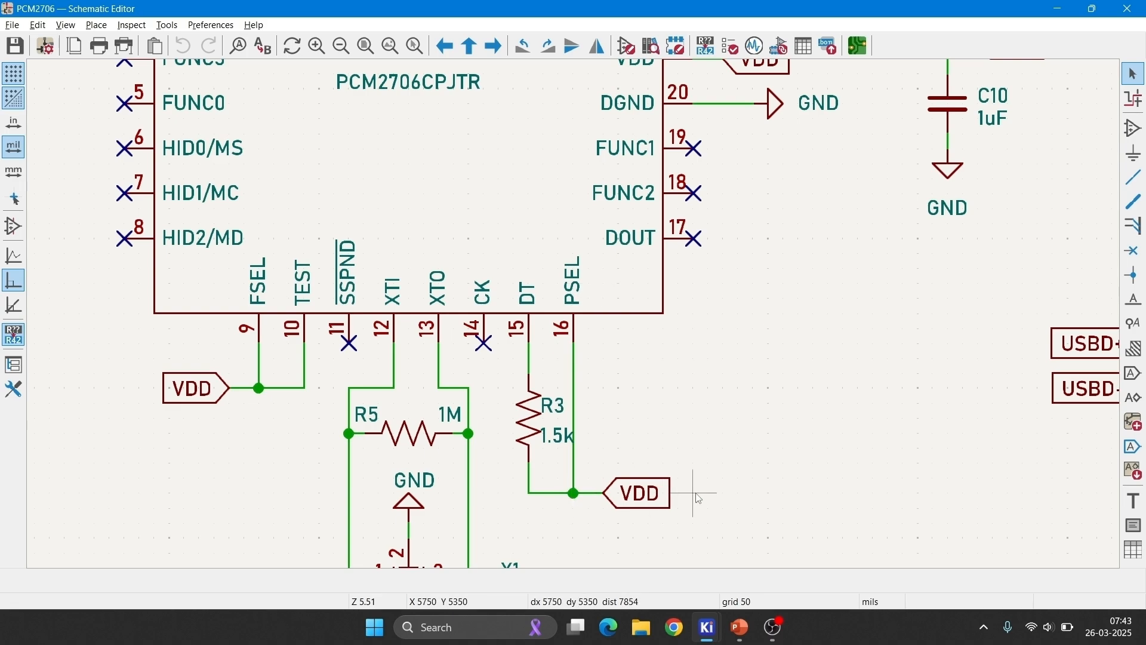
mouse_move(596, 497)
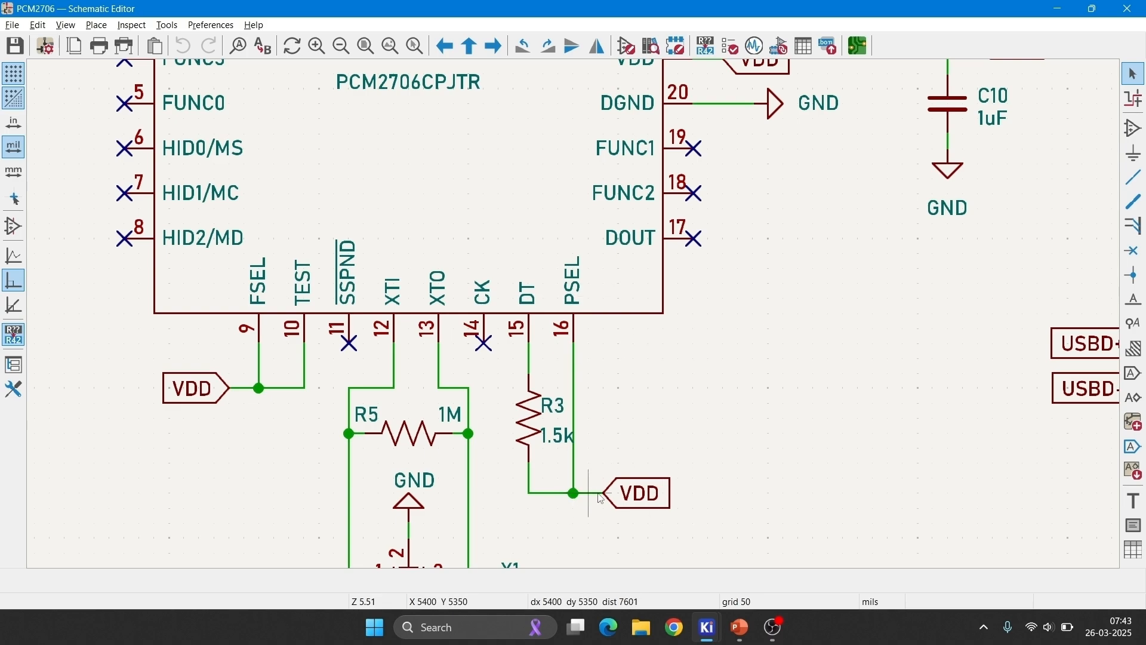
mouse_move(574, 358)
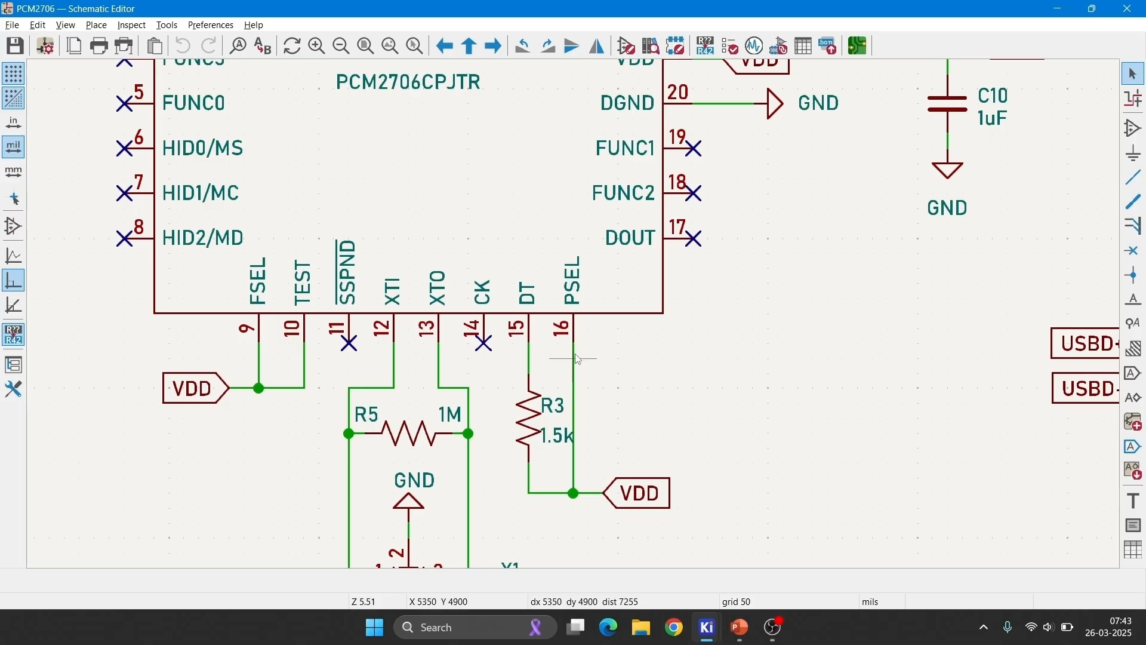
mouse_move(682, 504)
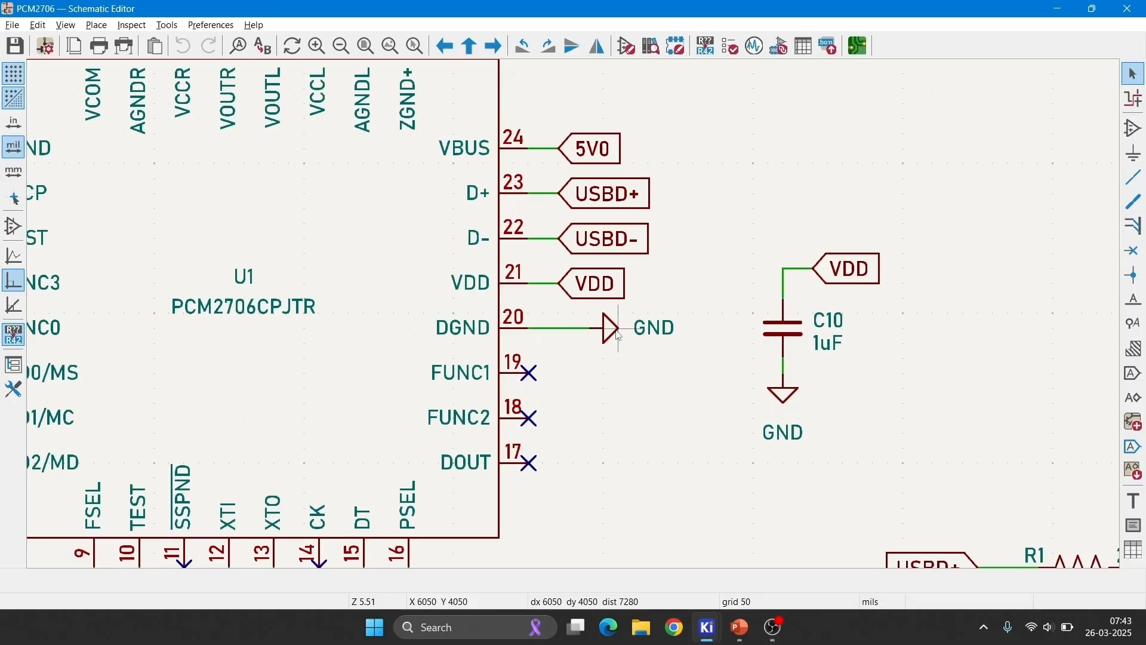
mouse_move(549, 286)
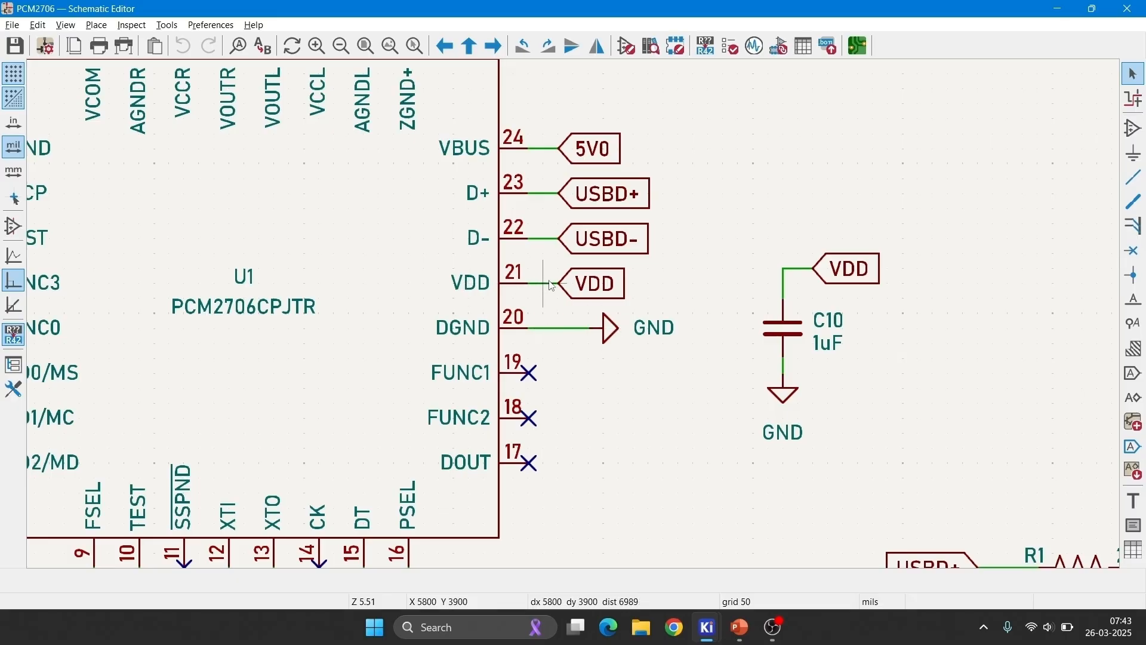
mouse_move(592, 286)
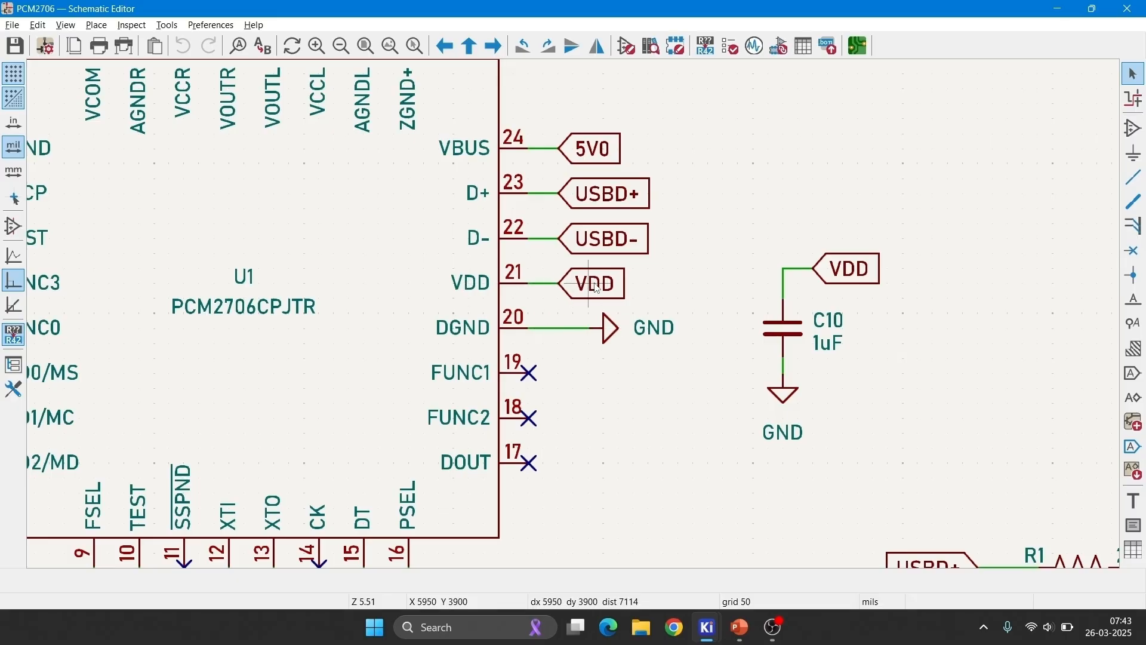
mouse_move(665, 186)
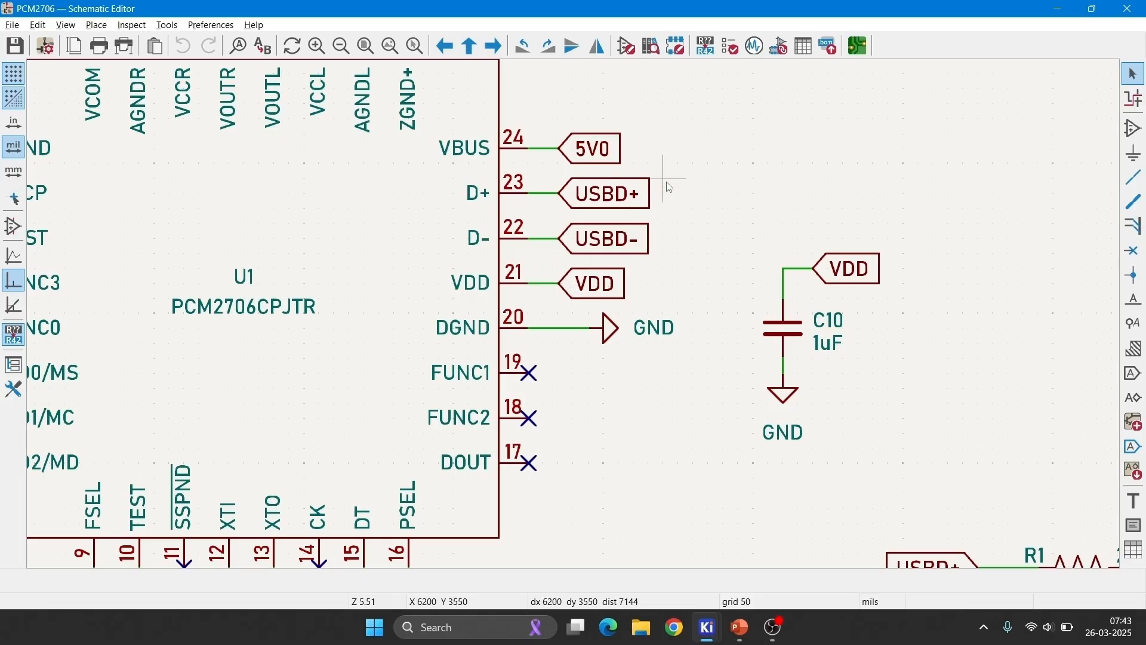
mouse_move(472, 259)
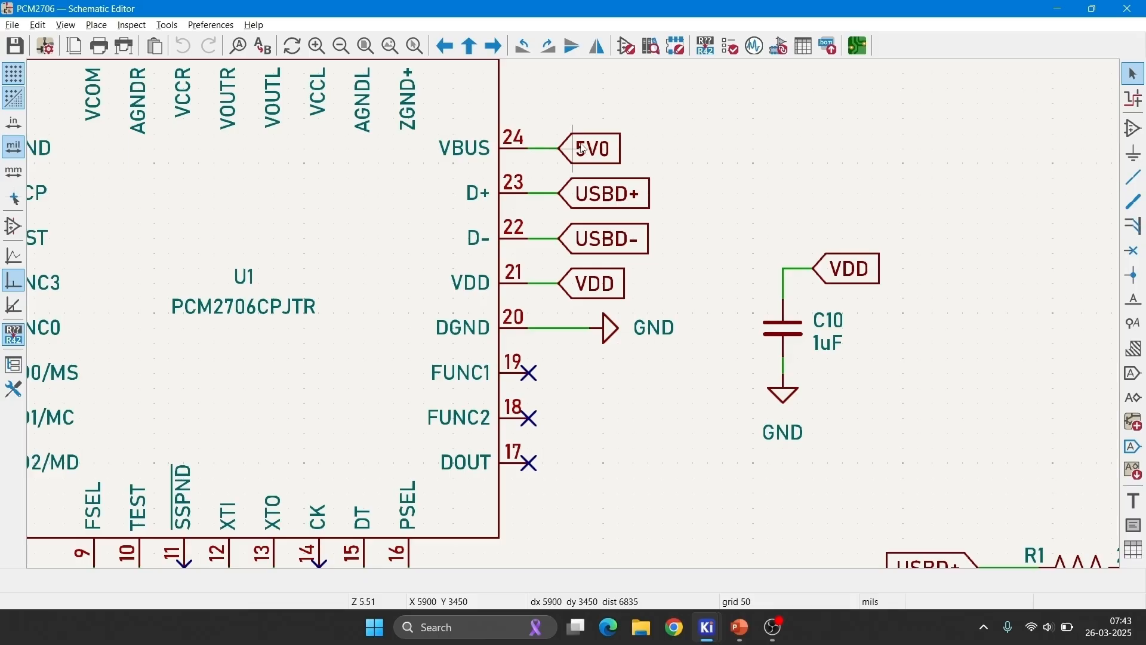
mouse_move(523, 148)
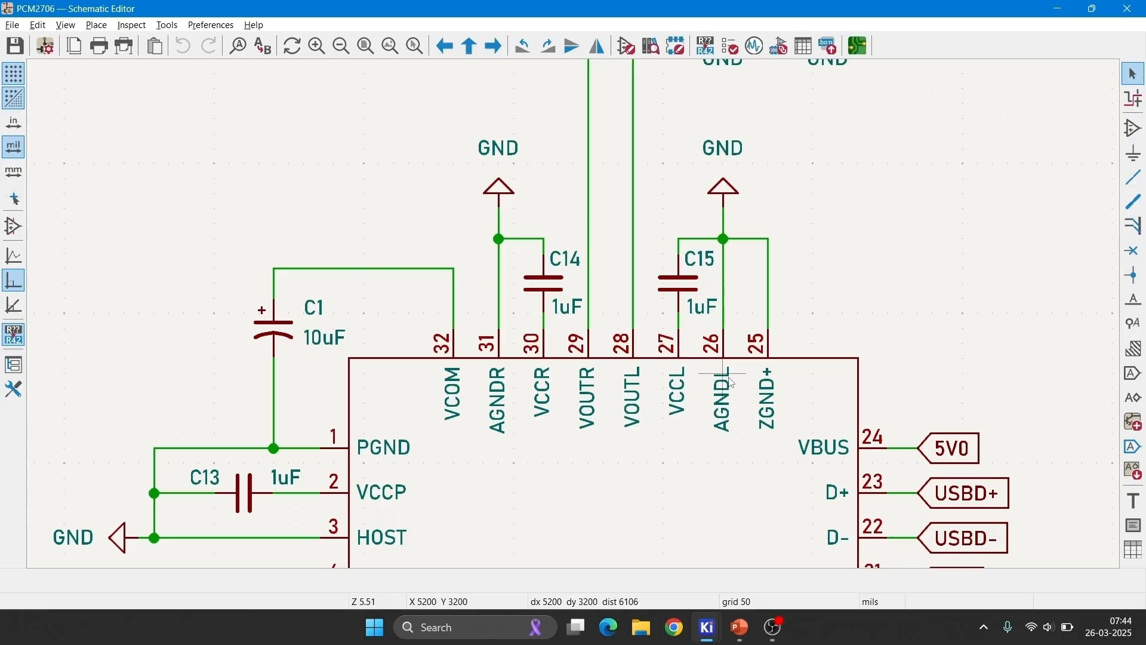
mouse_move(691, 423)
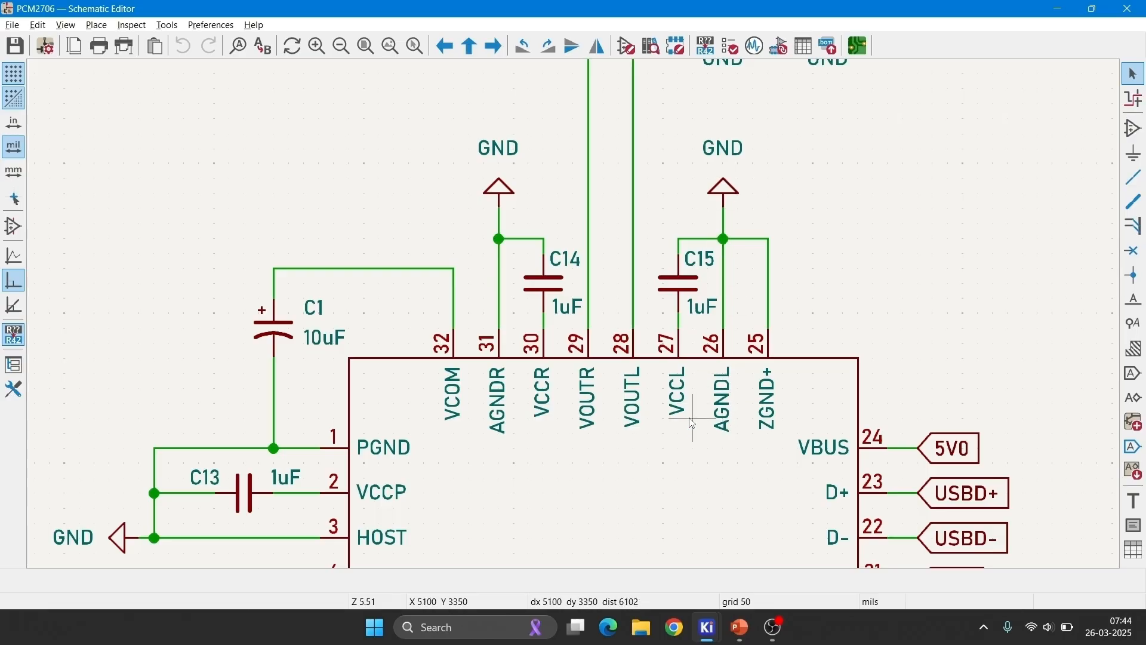
mouse_move(683, 362)
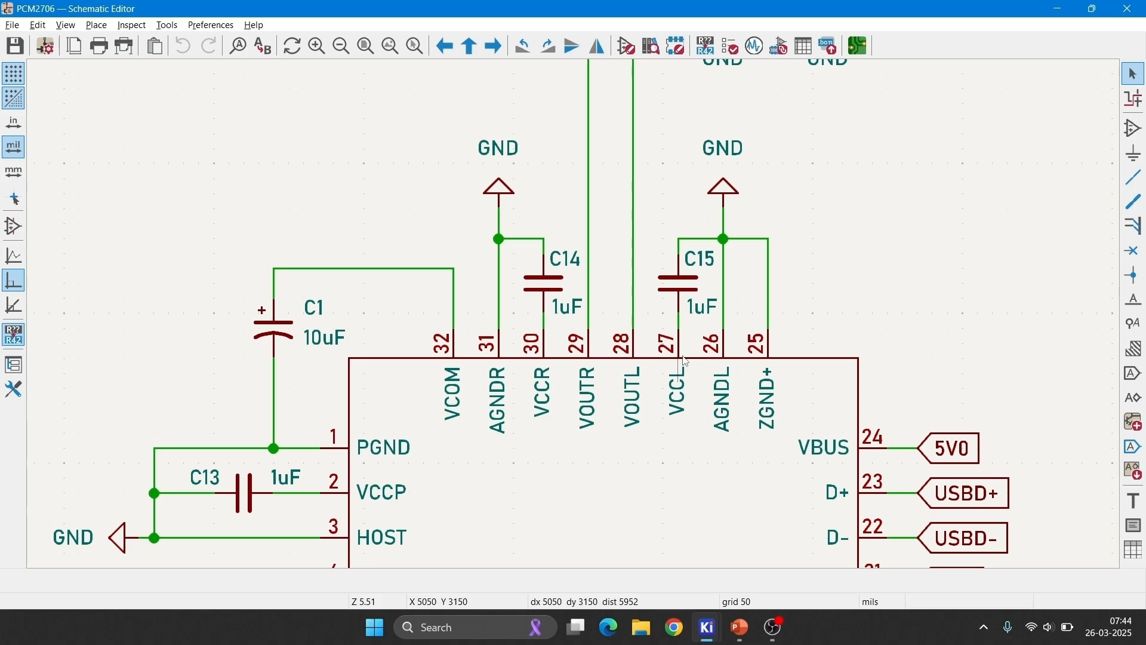
mouse_move(724, 240)
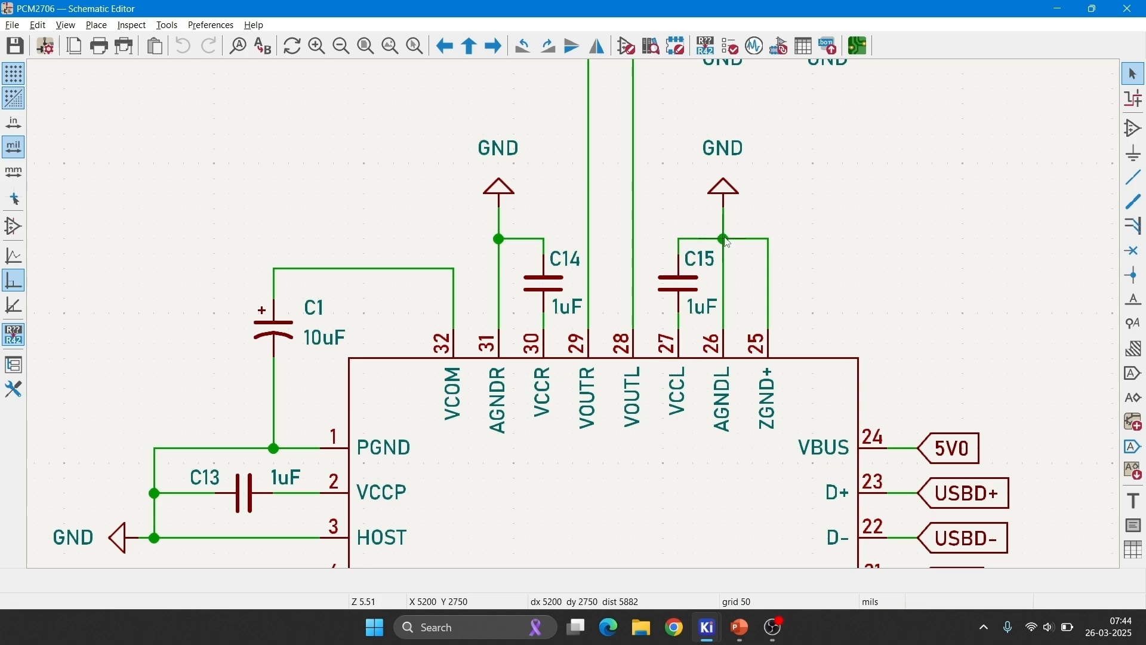
mouse_move(637, 431)
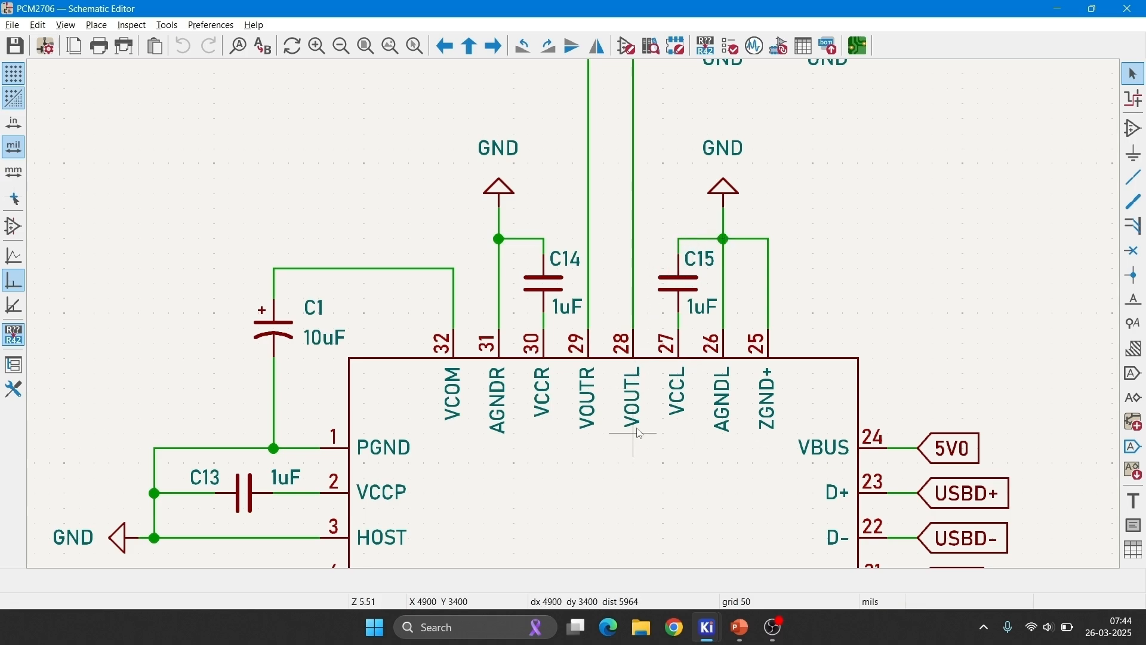
mouse_move(637, 375)
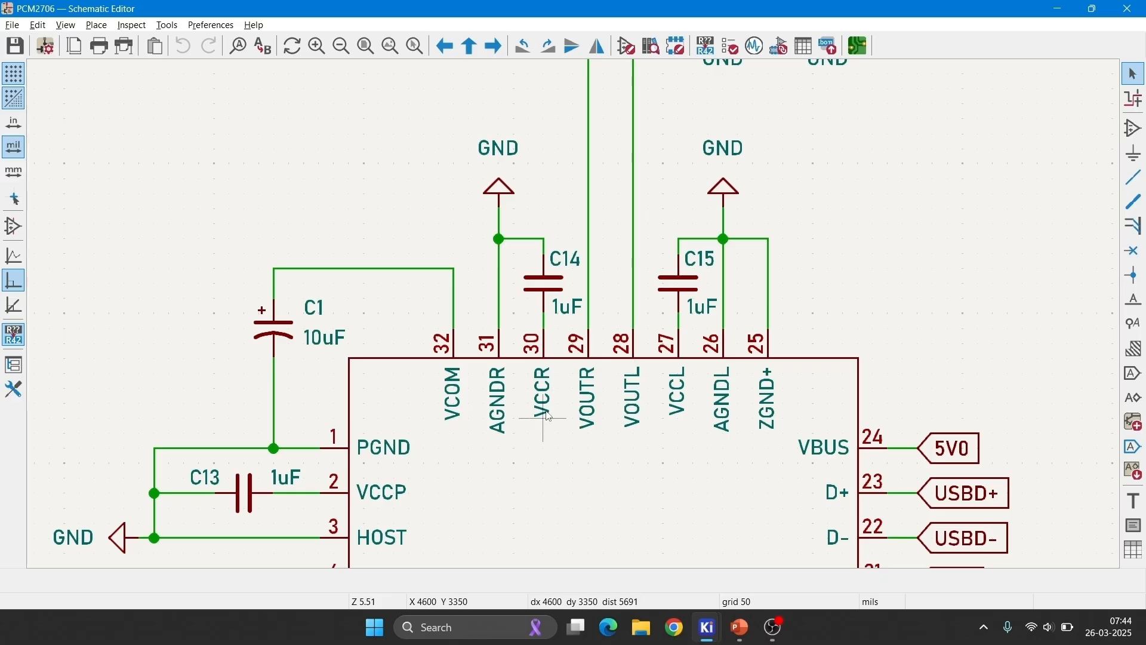
mouse_move(512, 428)
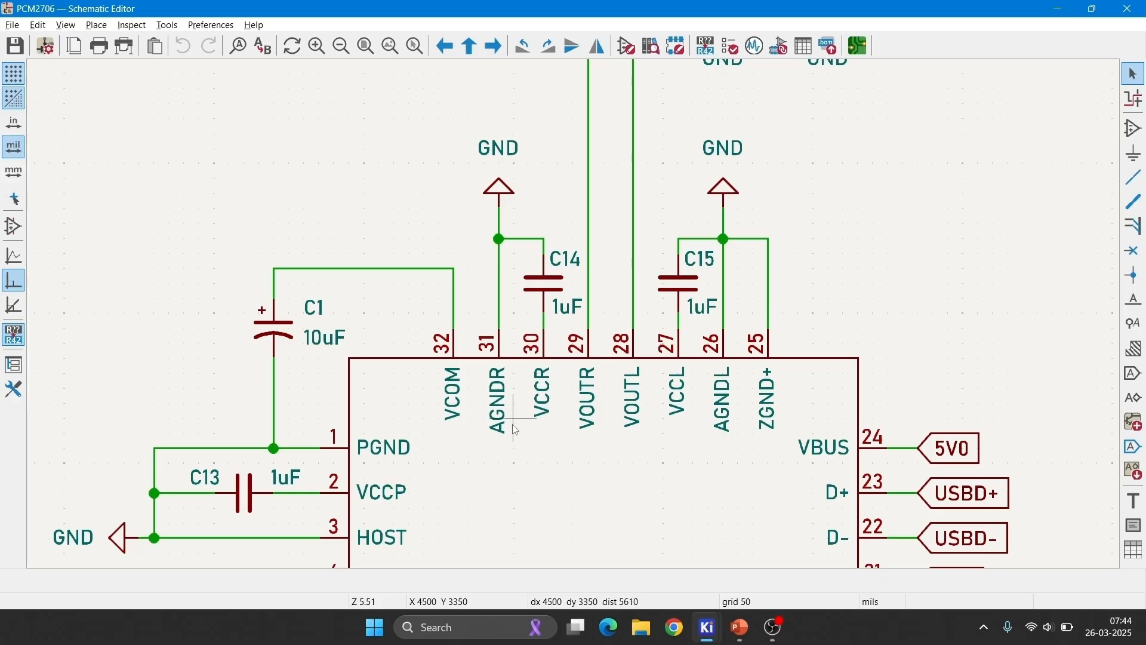
mouse_move(455, 420)
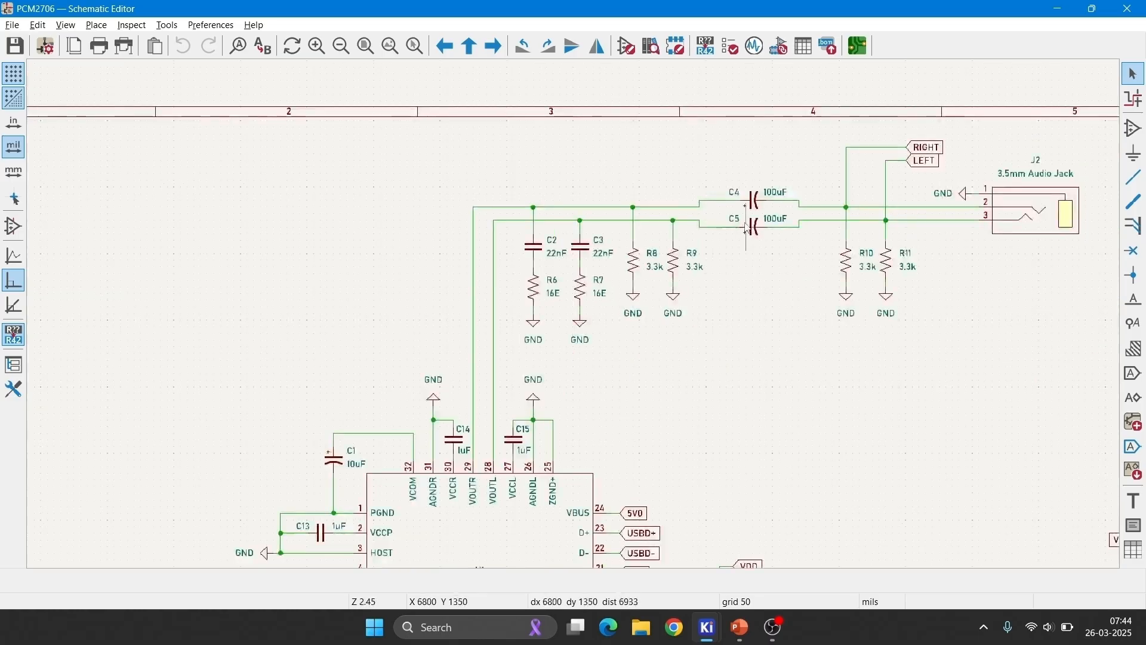
scroll(up, 3)
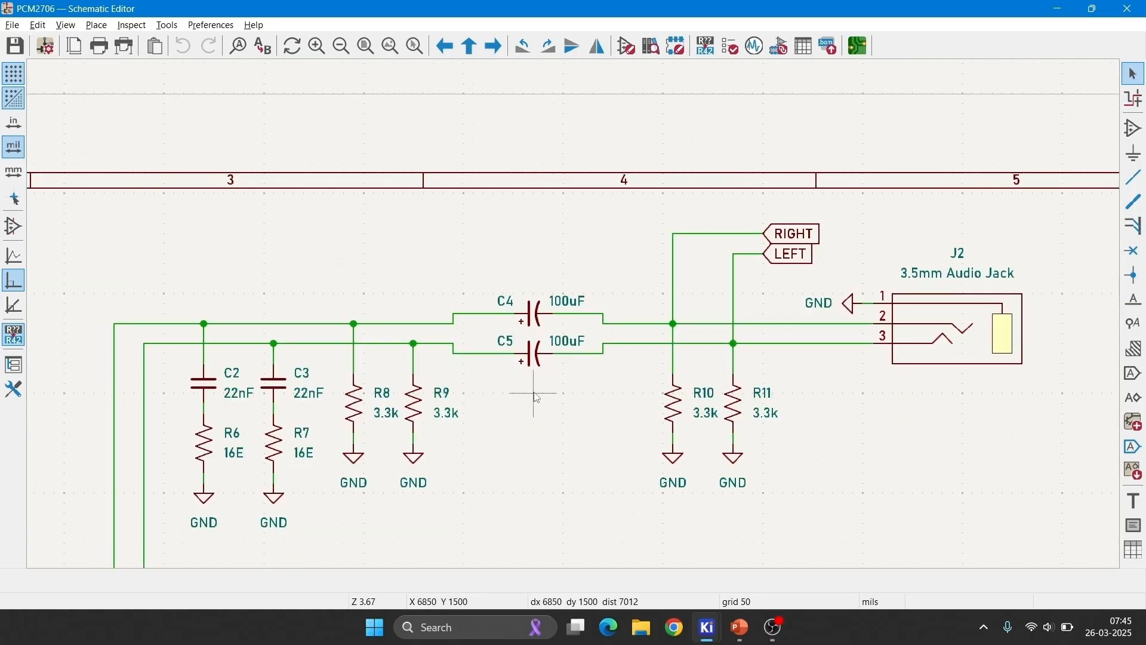
mouse_move(804, 413)
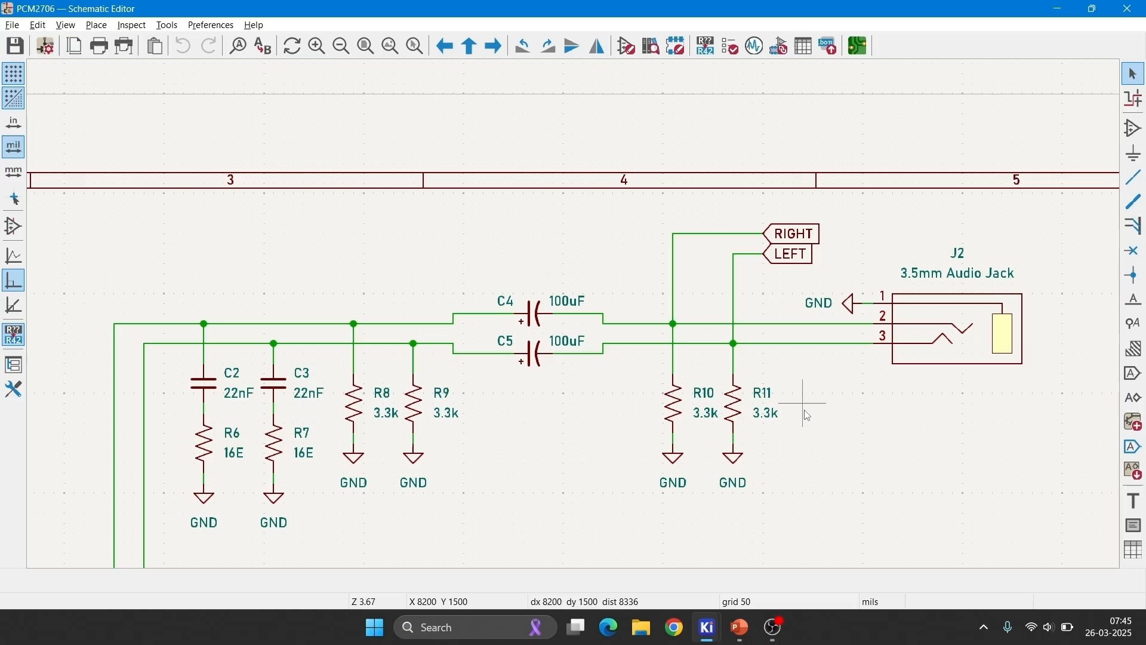
mouse_move(804, 378)
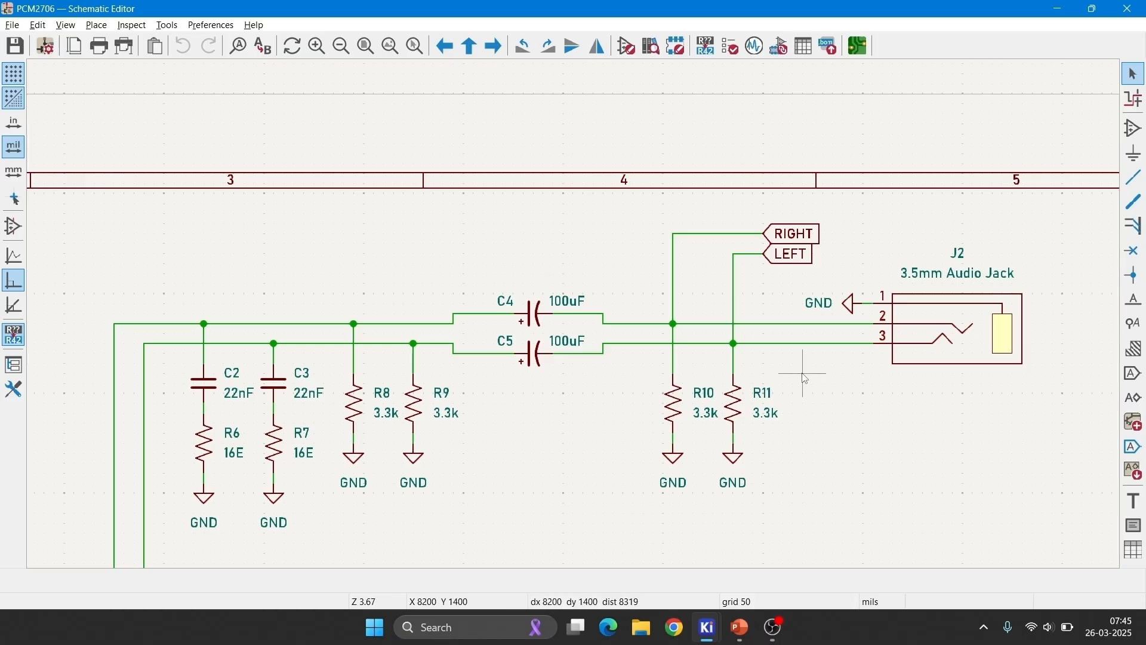
mouse_move(929, 334)
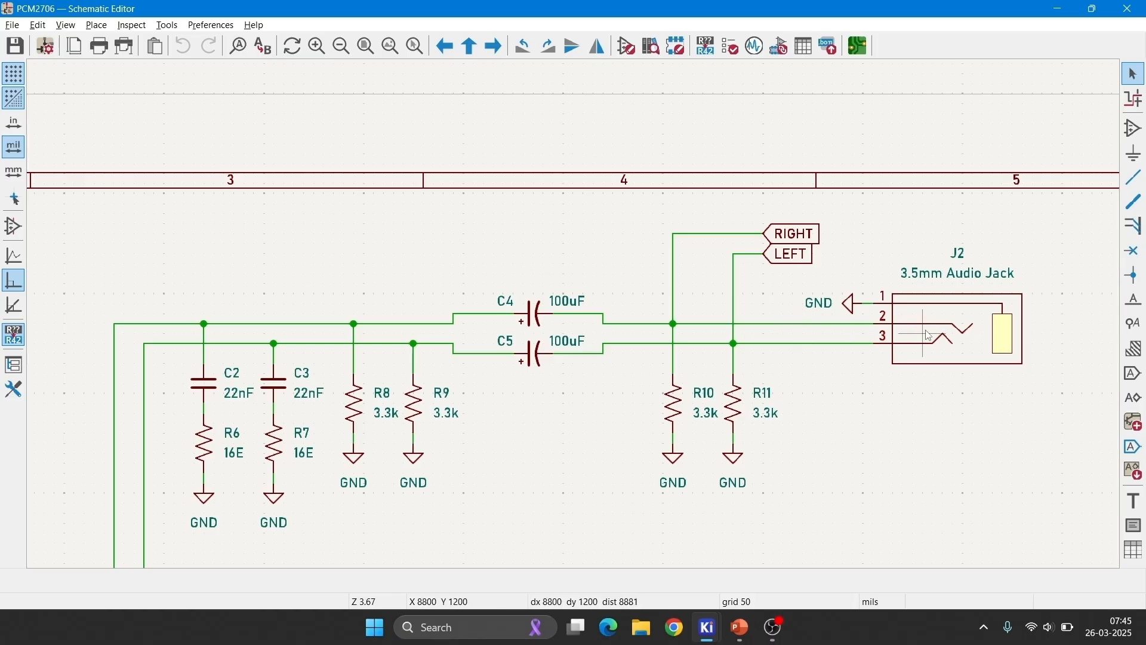
mouse_move(936, 337)
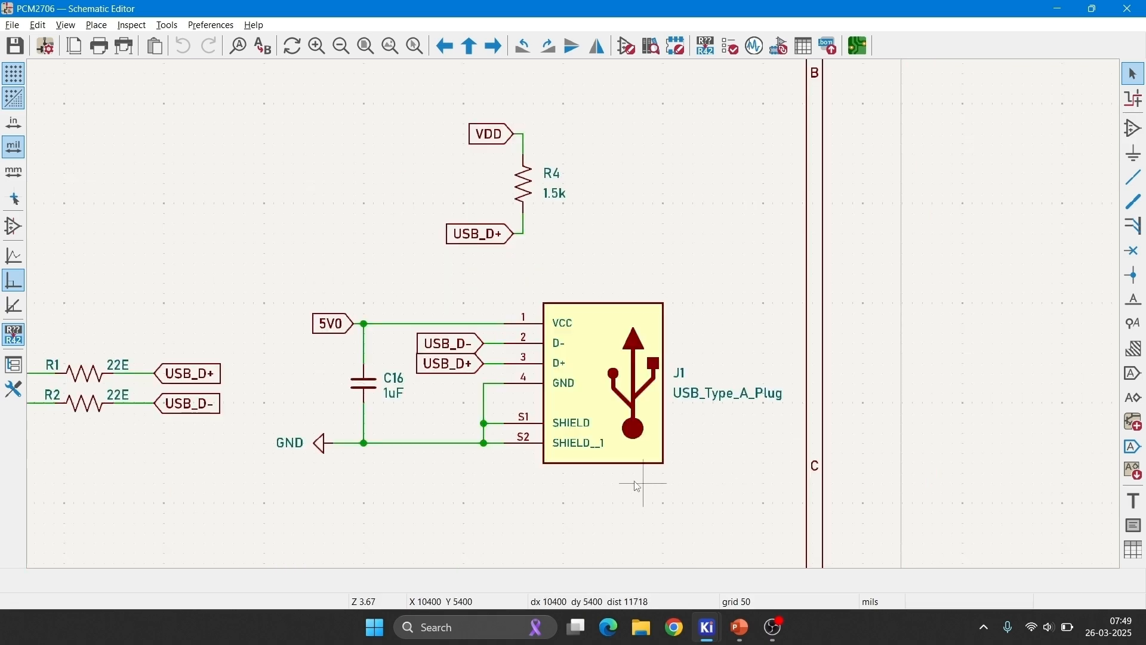
mouse_move(545, 504)
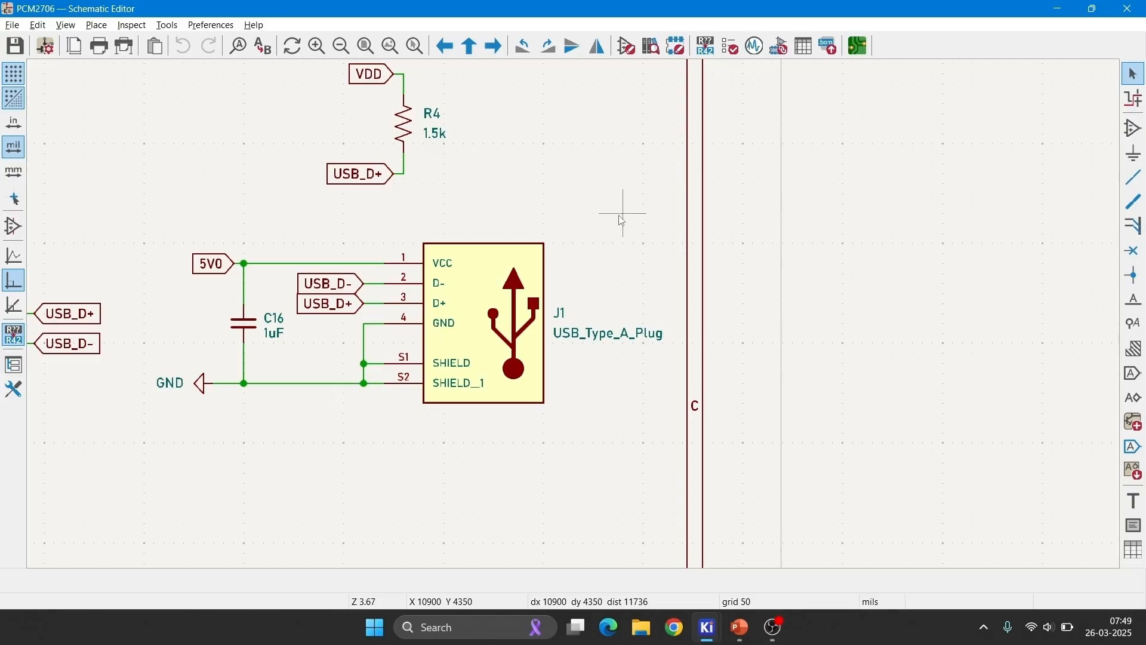
mouse_move(581, 252)
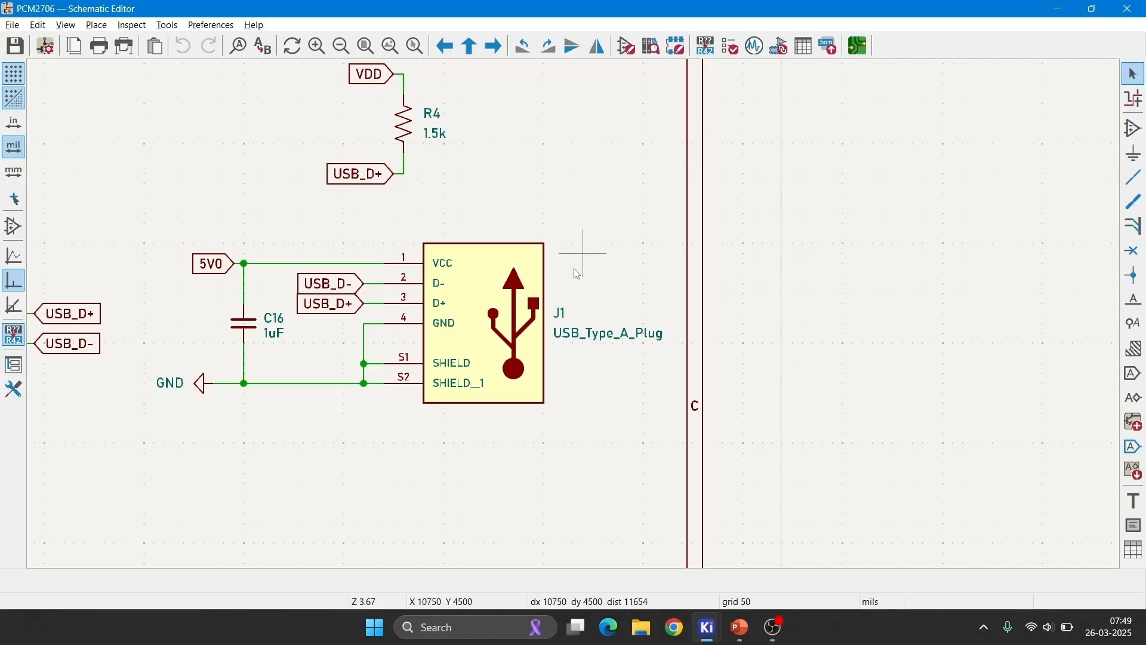
mouse_move(535, 300)
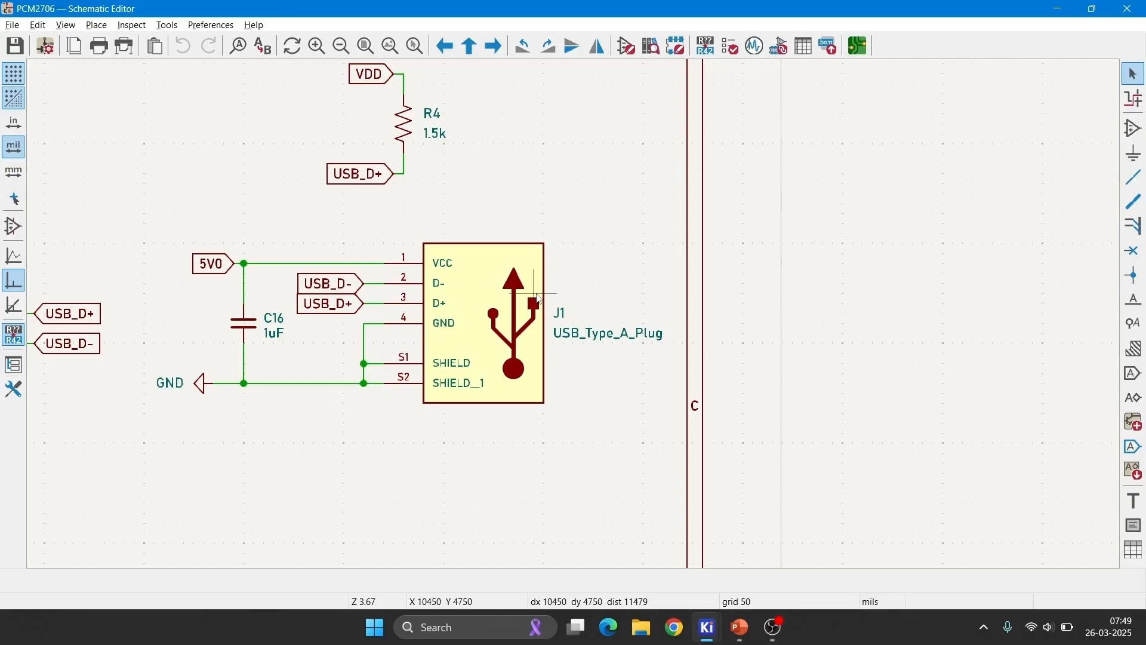
mouse_move(578, 230)
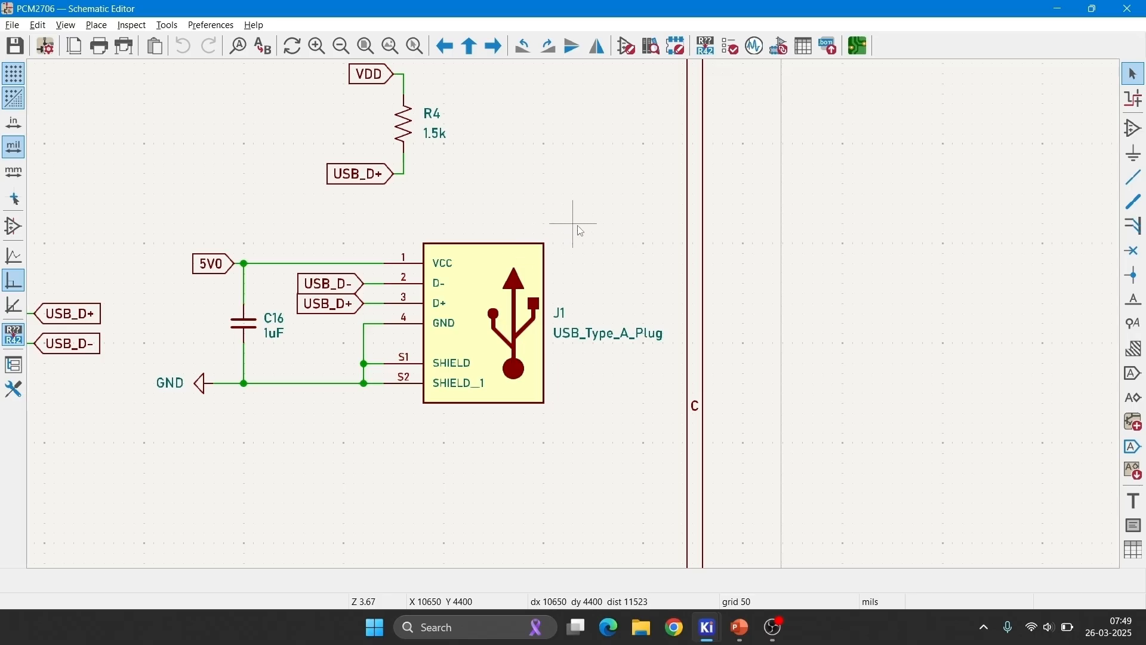
mouse_move(537, 275)
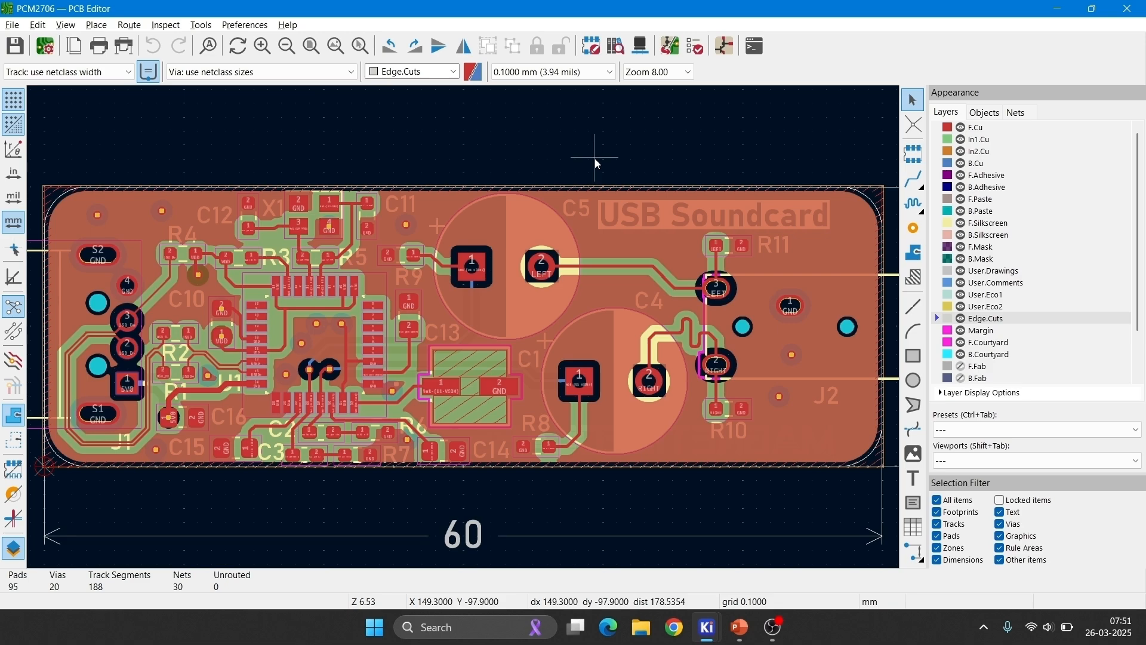
mouse_move(113, 392)
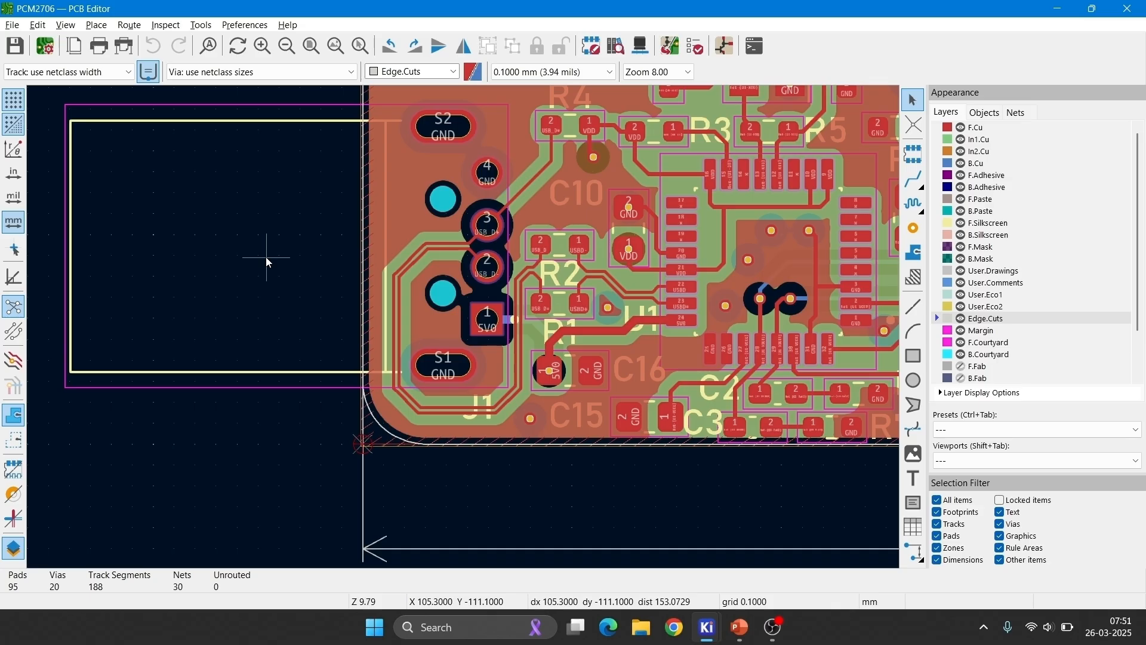
scroll(up, 3)
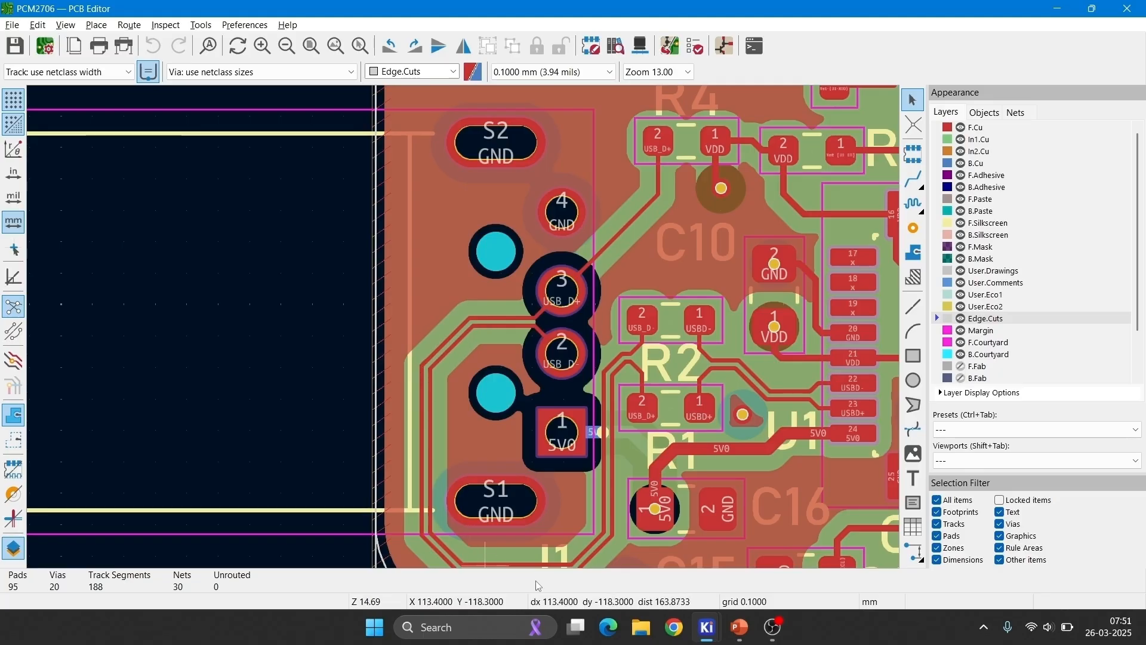
mouse_move(742, 374)
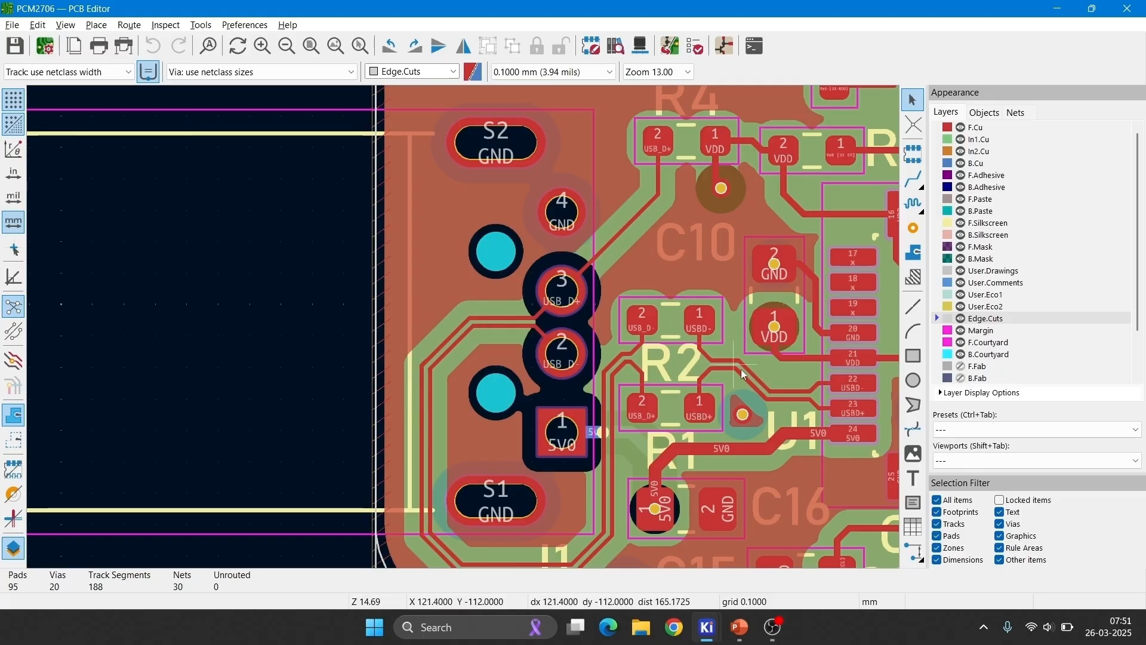
mouse_move(800, 402)
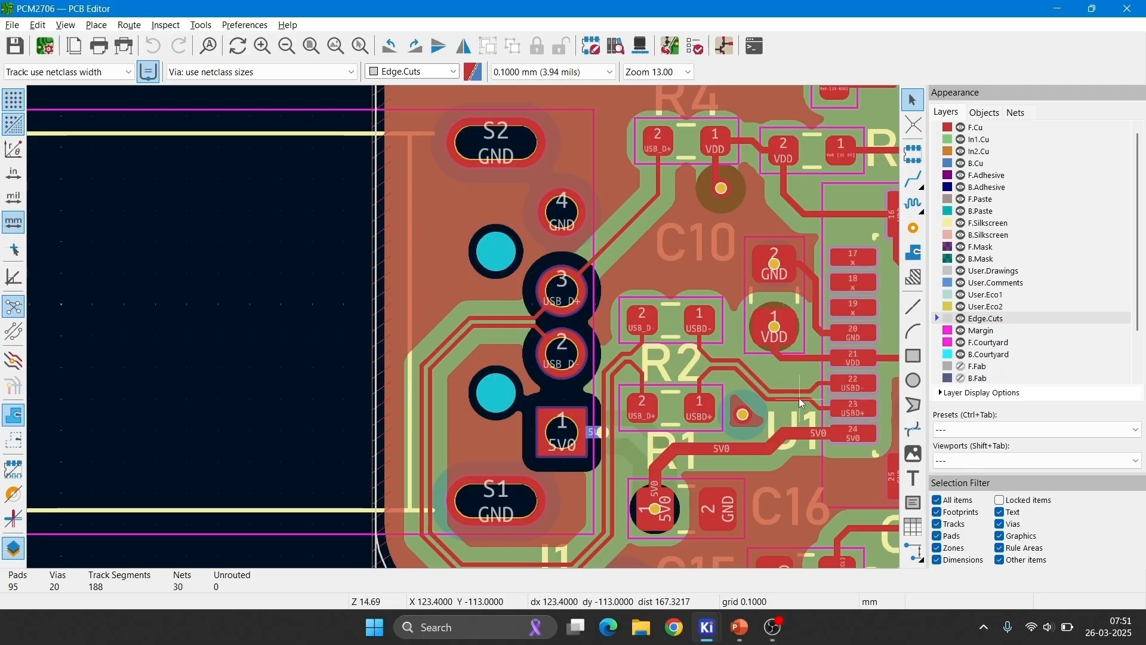
click(673, 358)
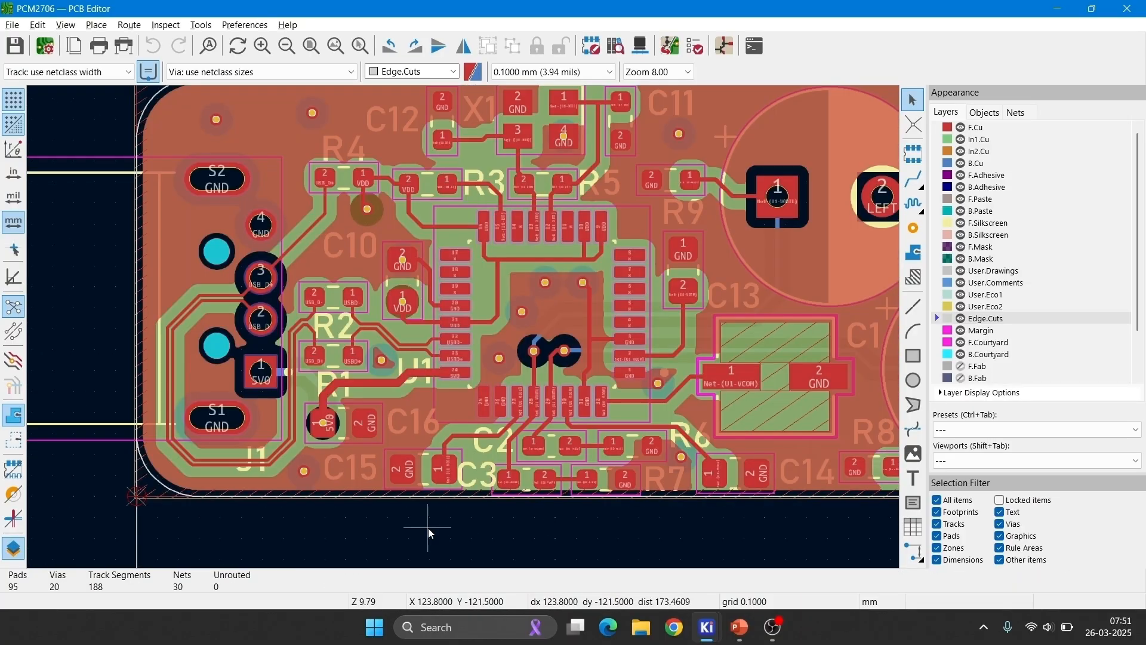
mouse_move(757, 406)
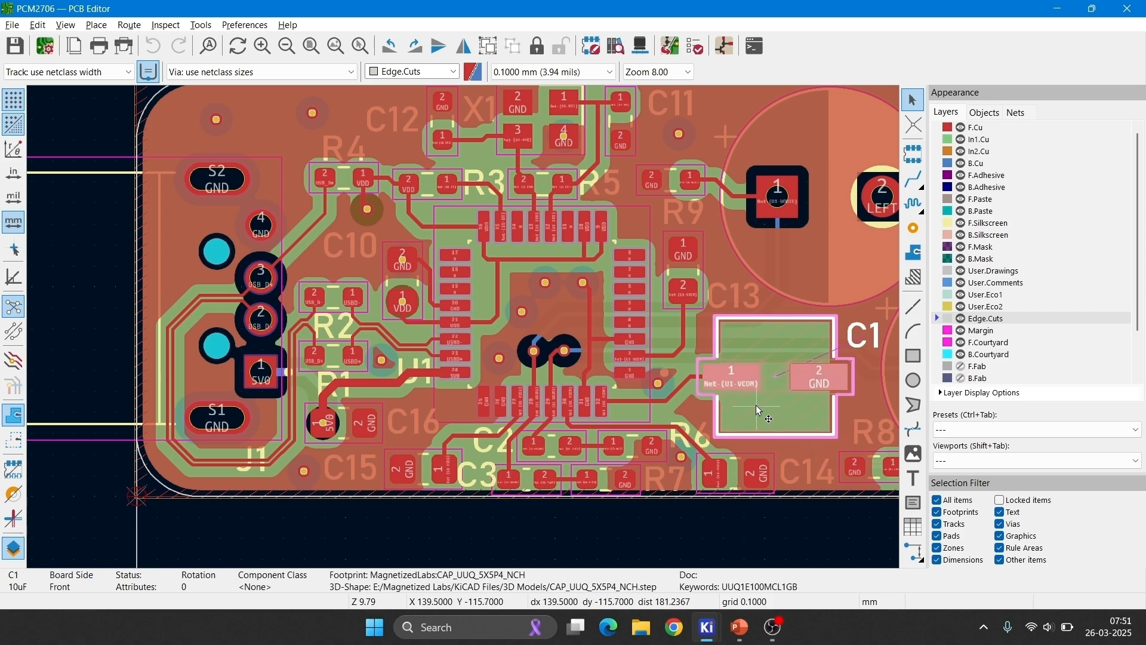
- Select the 10uF capacitor C1 to read its footprint and 3D-shape info
click(541, 182)
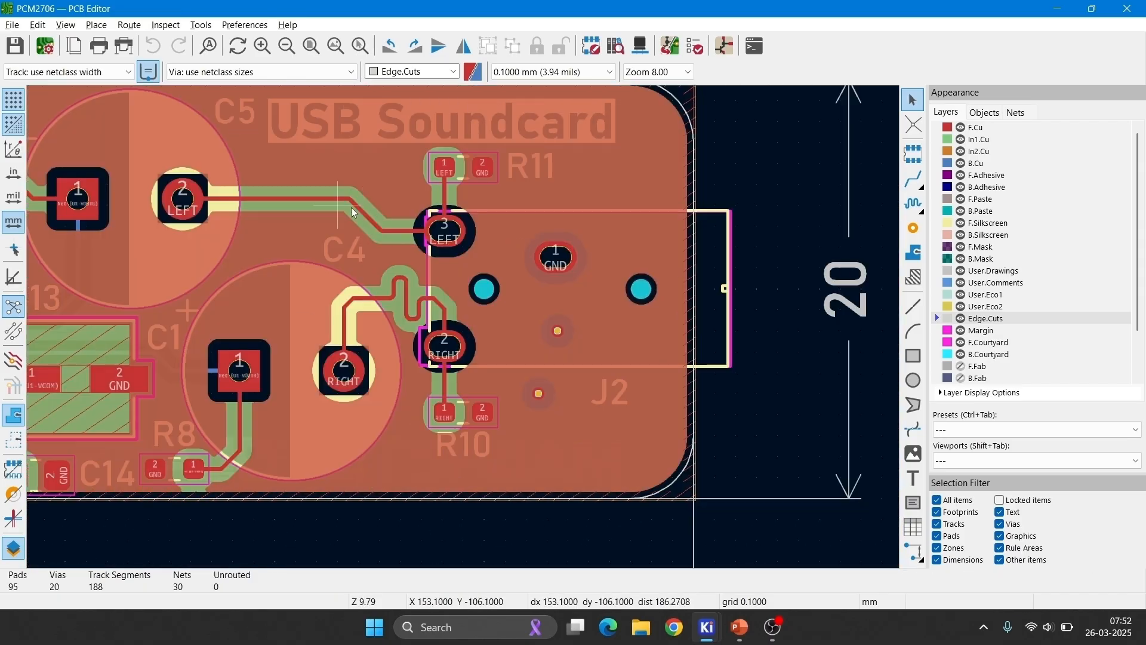
mouse_move(576, 297)
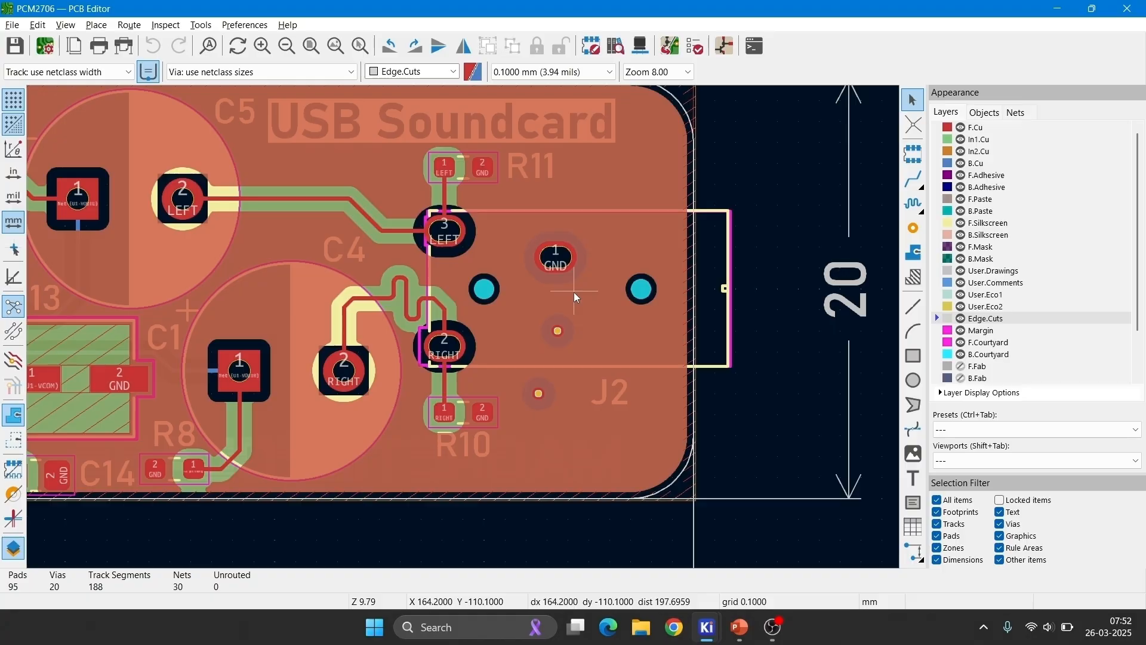
mouse_move(610, 289)
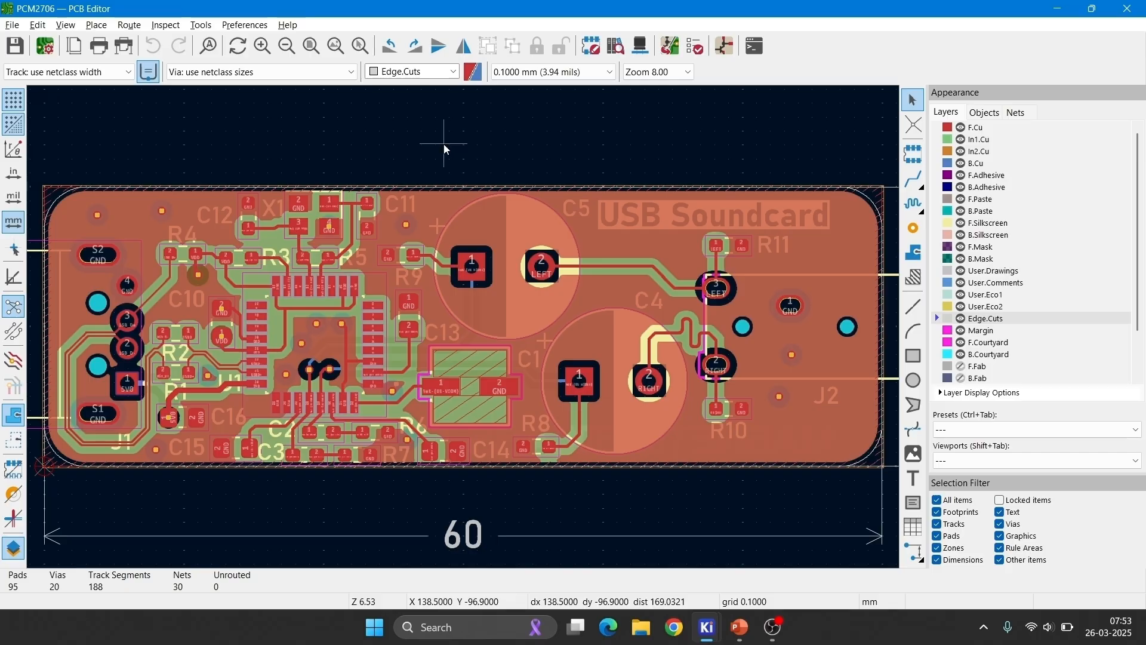
click(639, 45)
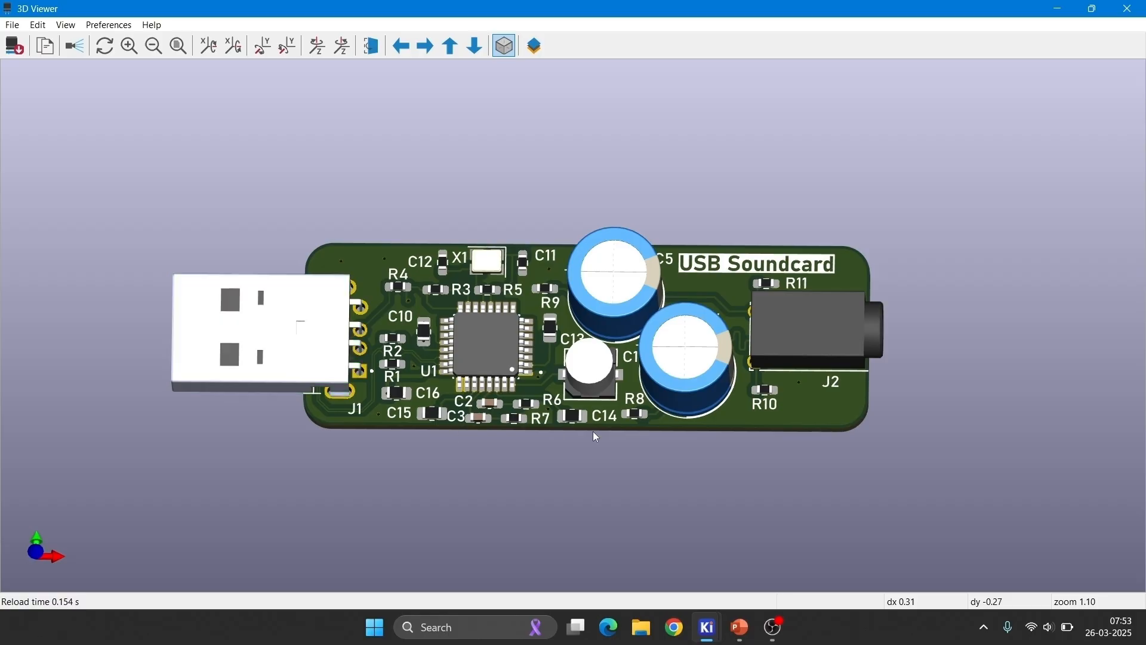
- Highlight the audio jack J2, then the electrolytic capacitor C4 on the 3D board
click(816, 322)
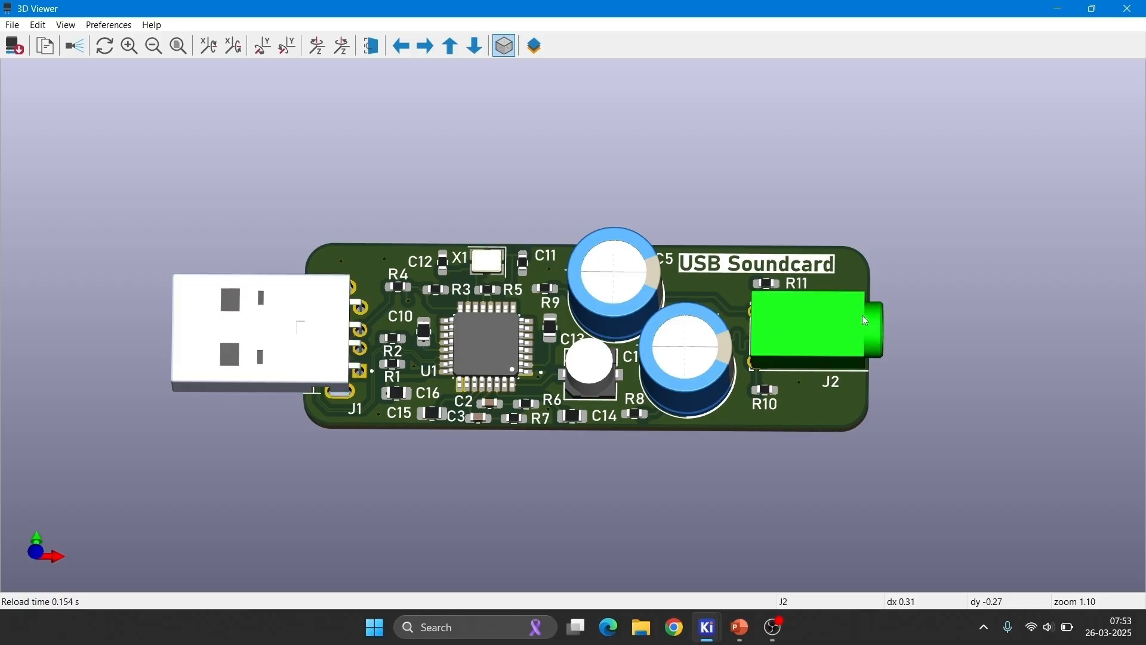
mouse_move(858, 318)
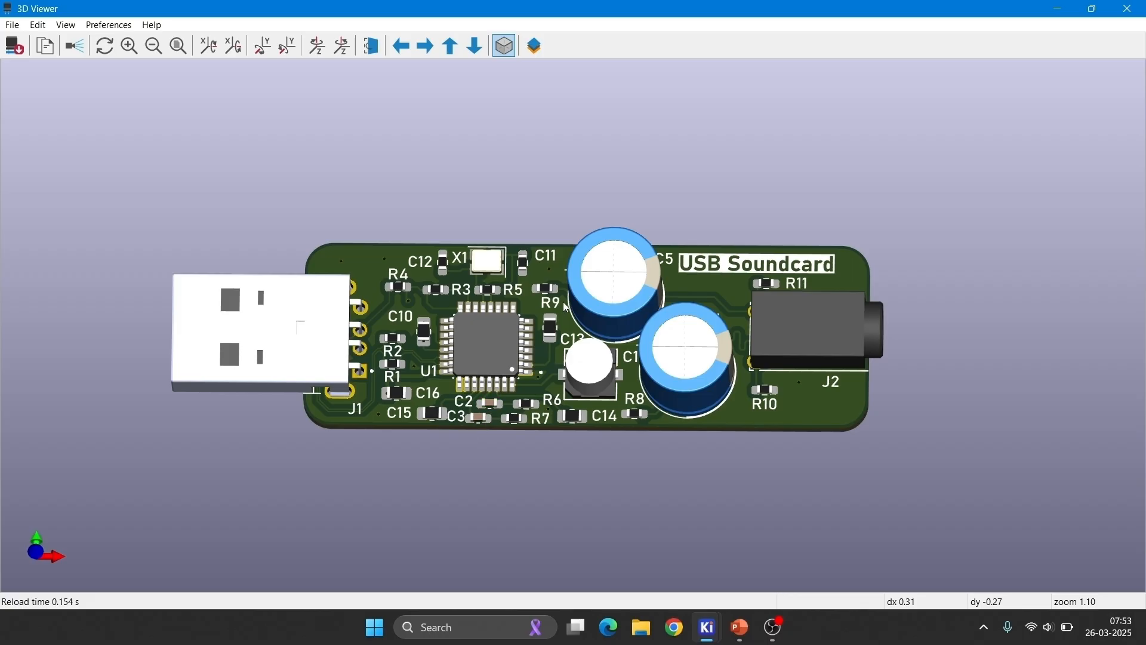
click(685, 347)
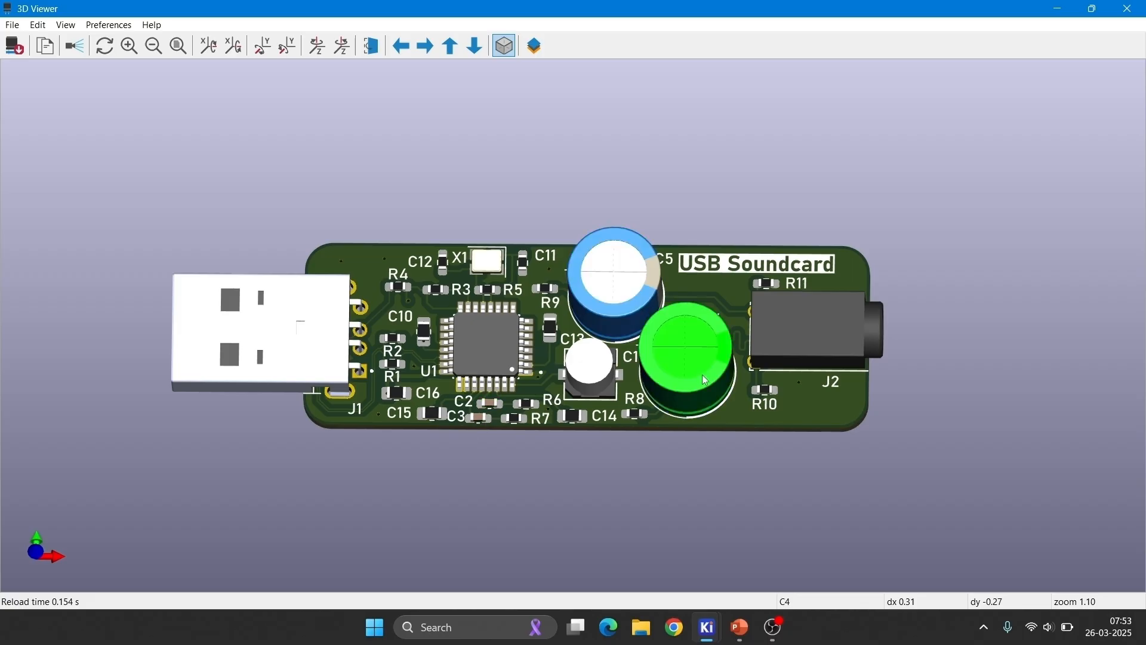